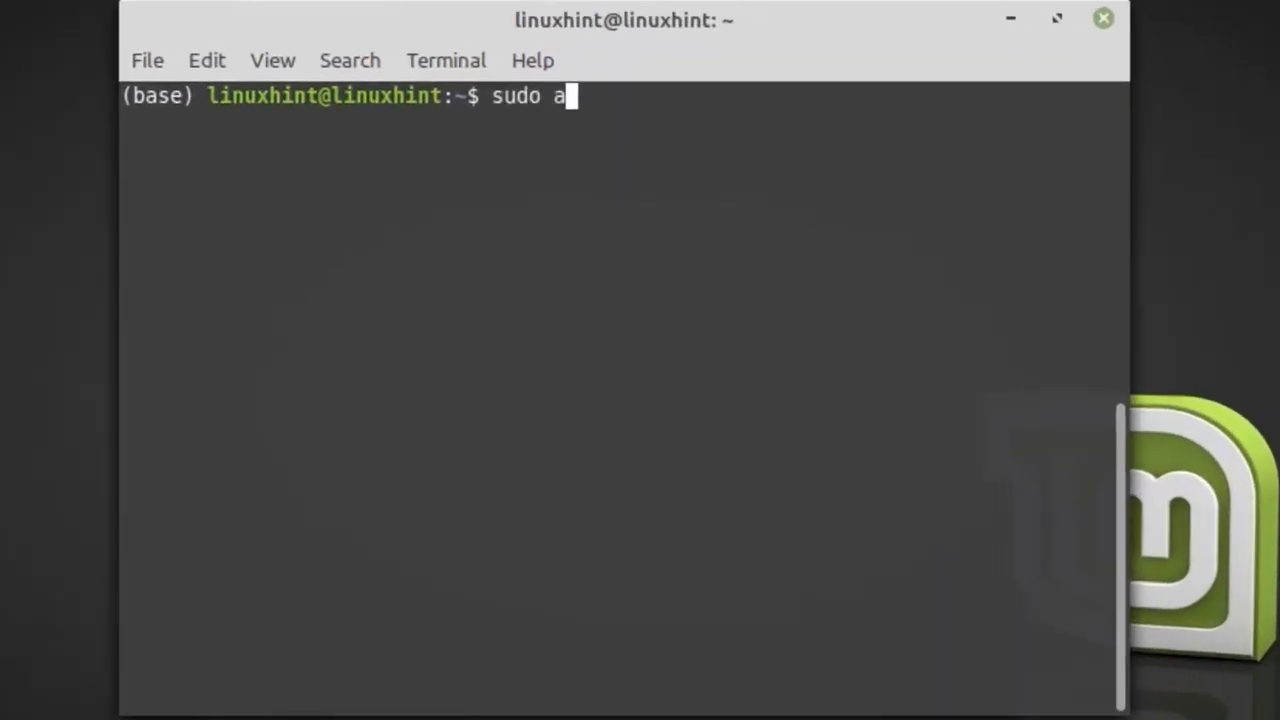
Run sudo apt-get install python-pip with the admin password; pip is already the newest version.
type("pt-get")
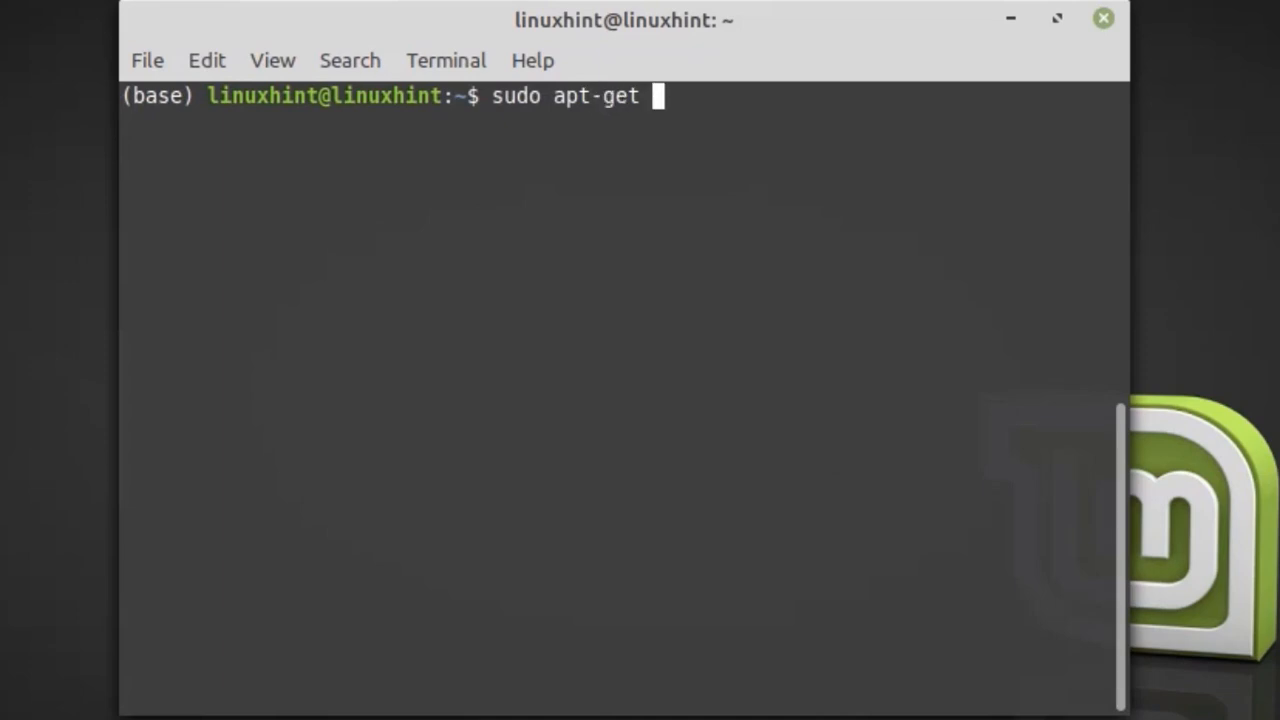
type("install")
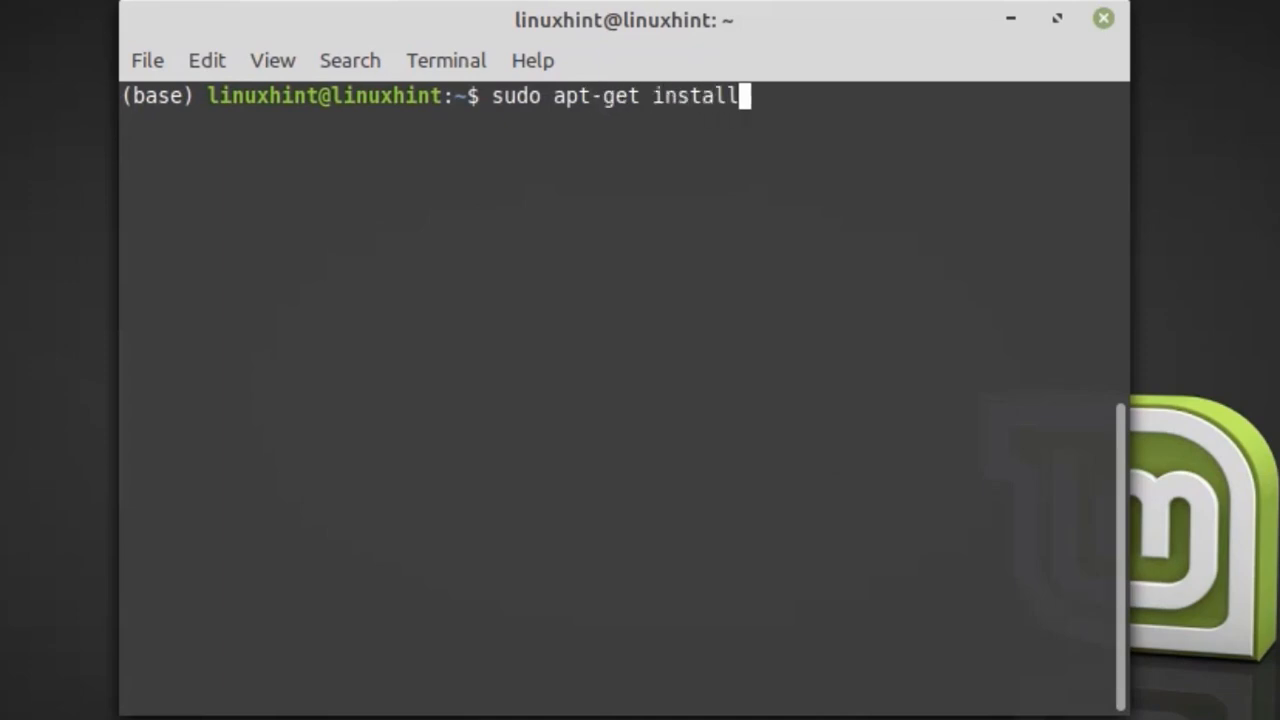
type("py")
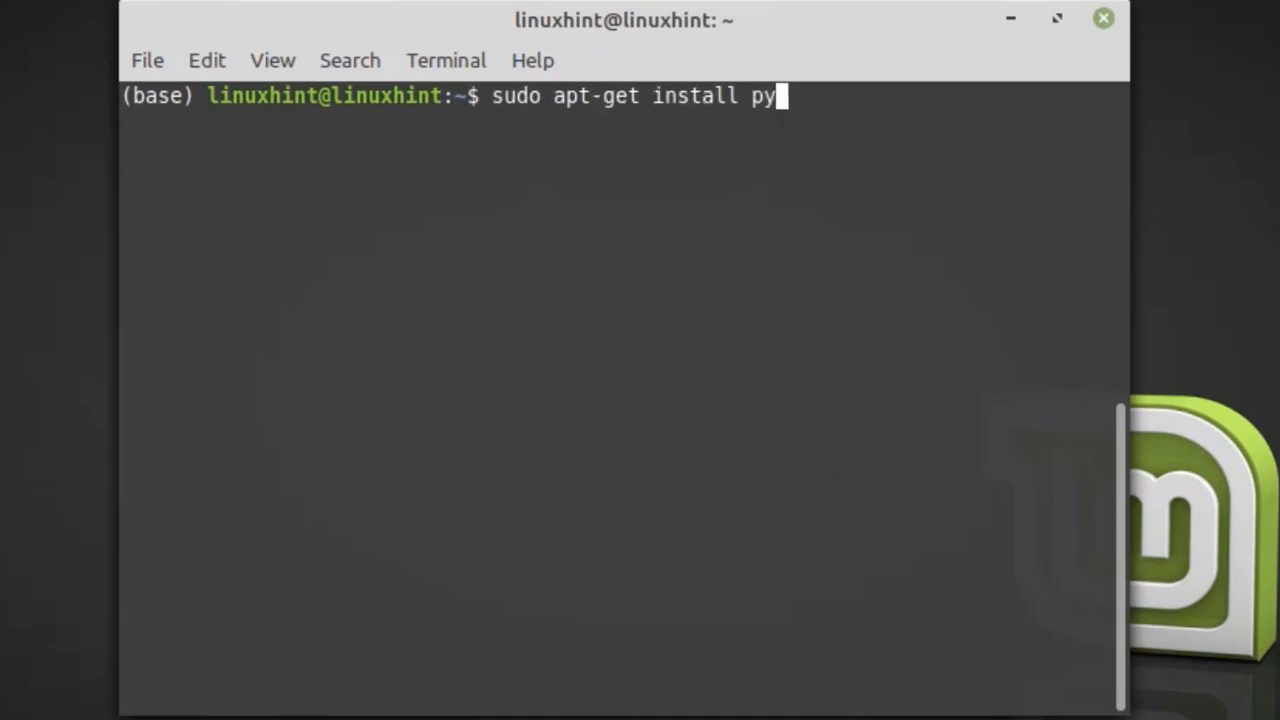
type("thon-pi")
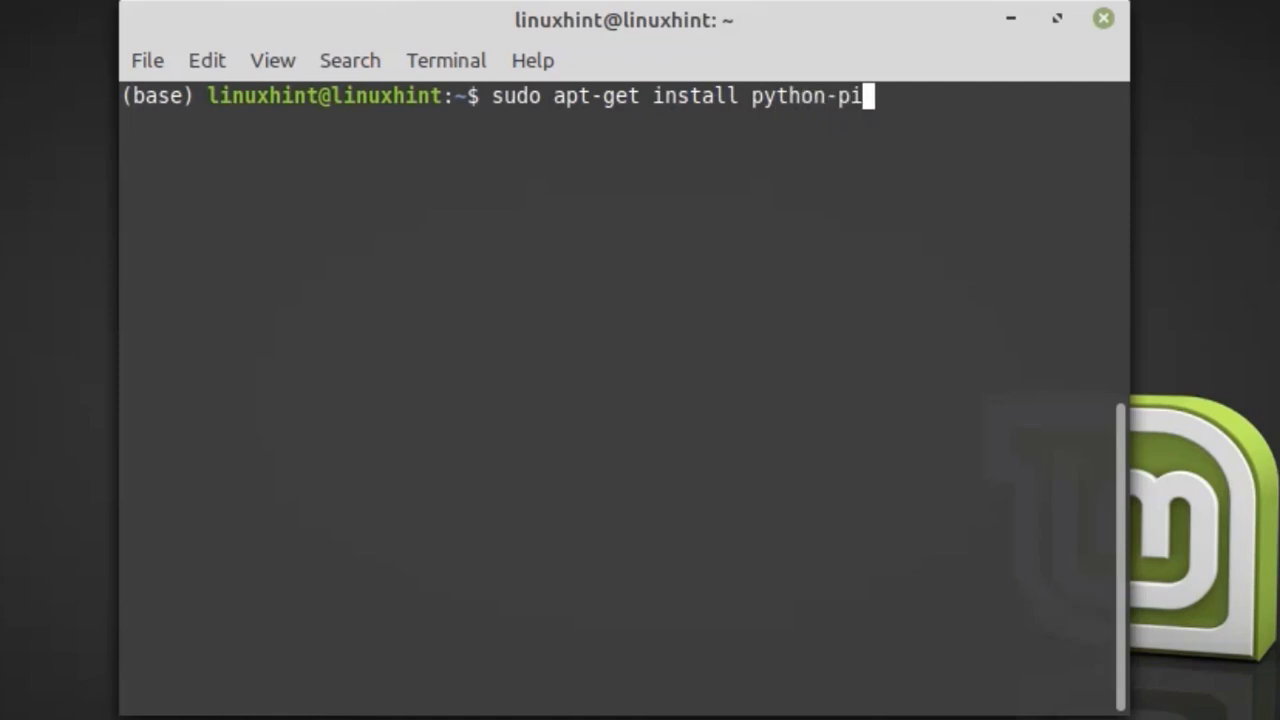
key("Return")
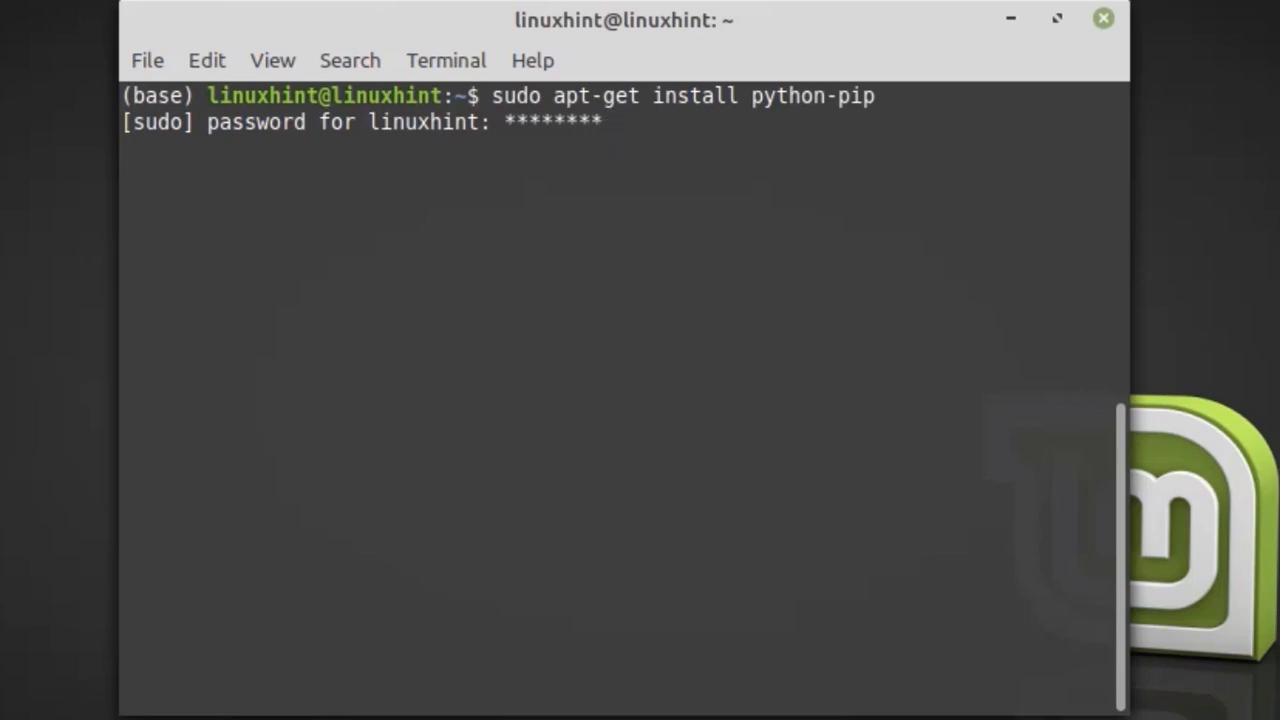
key("Return")
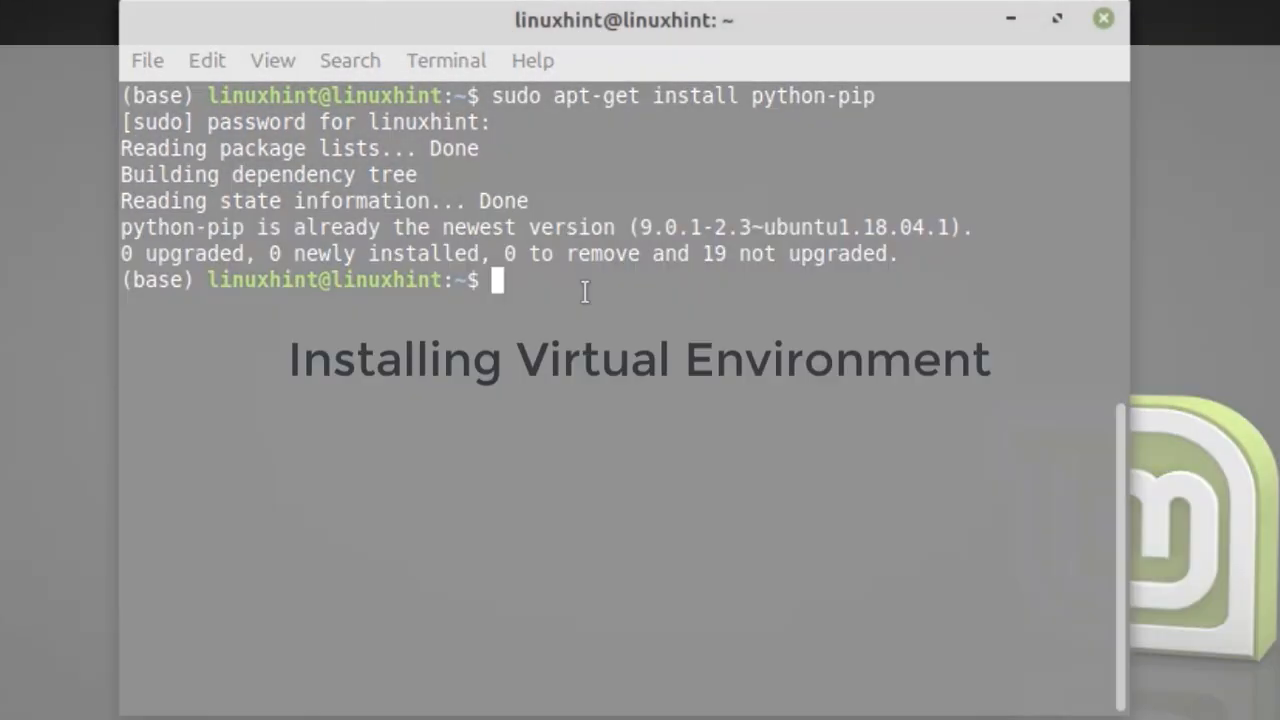
Install the virtualenv package via pip, then clear the terminal to a fresh prompt.
type("pip in")
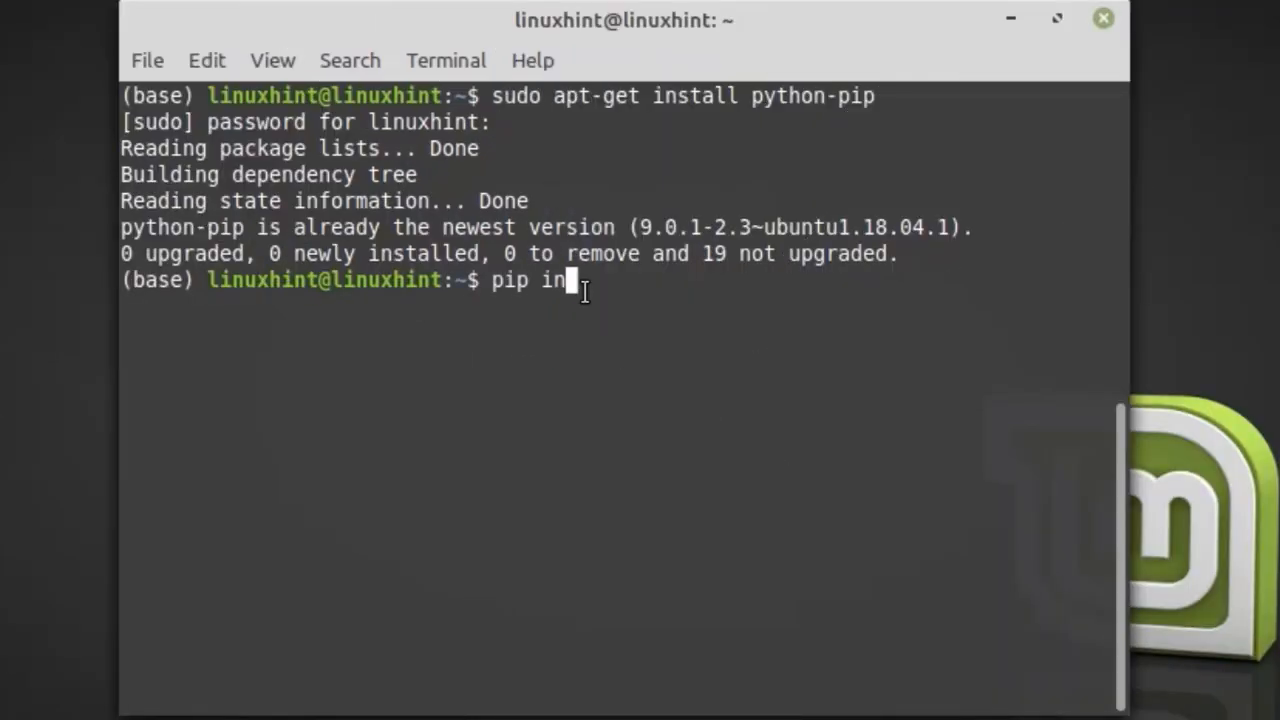
type("stall")
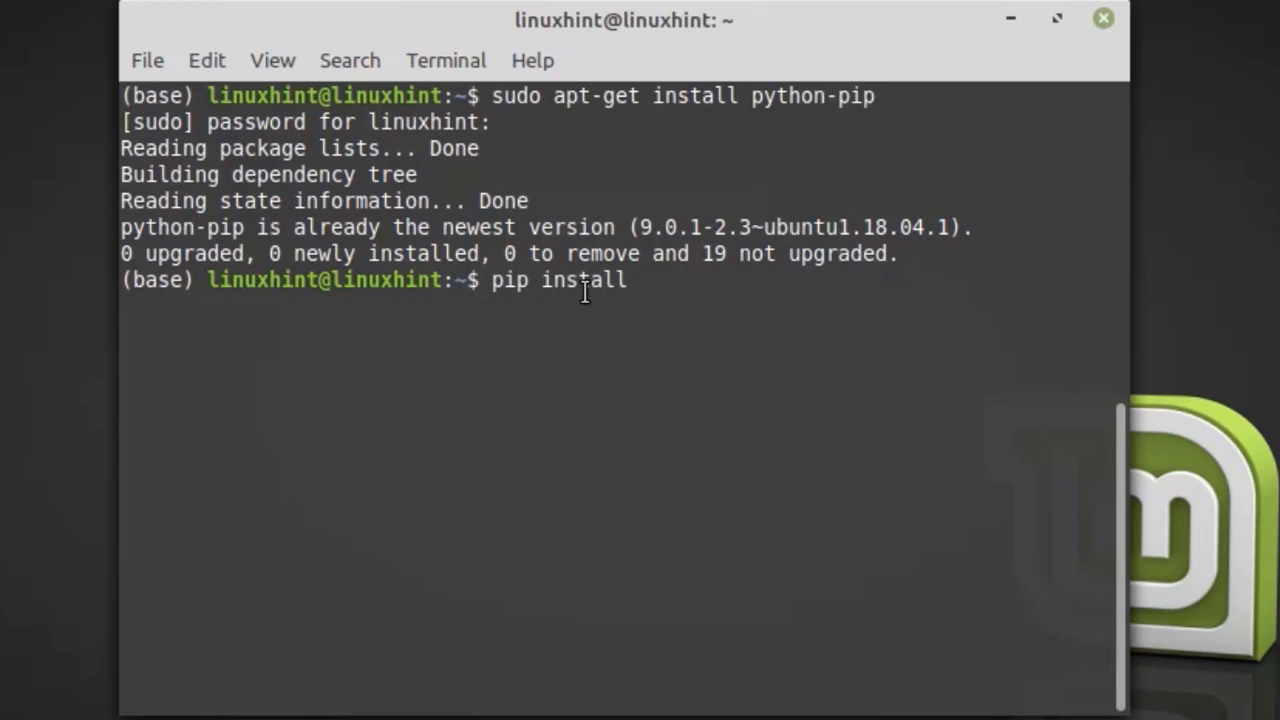
type("virtuale")
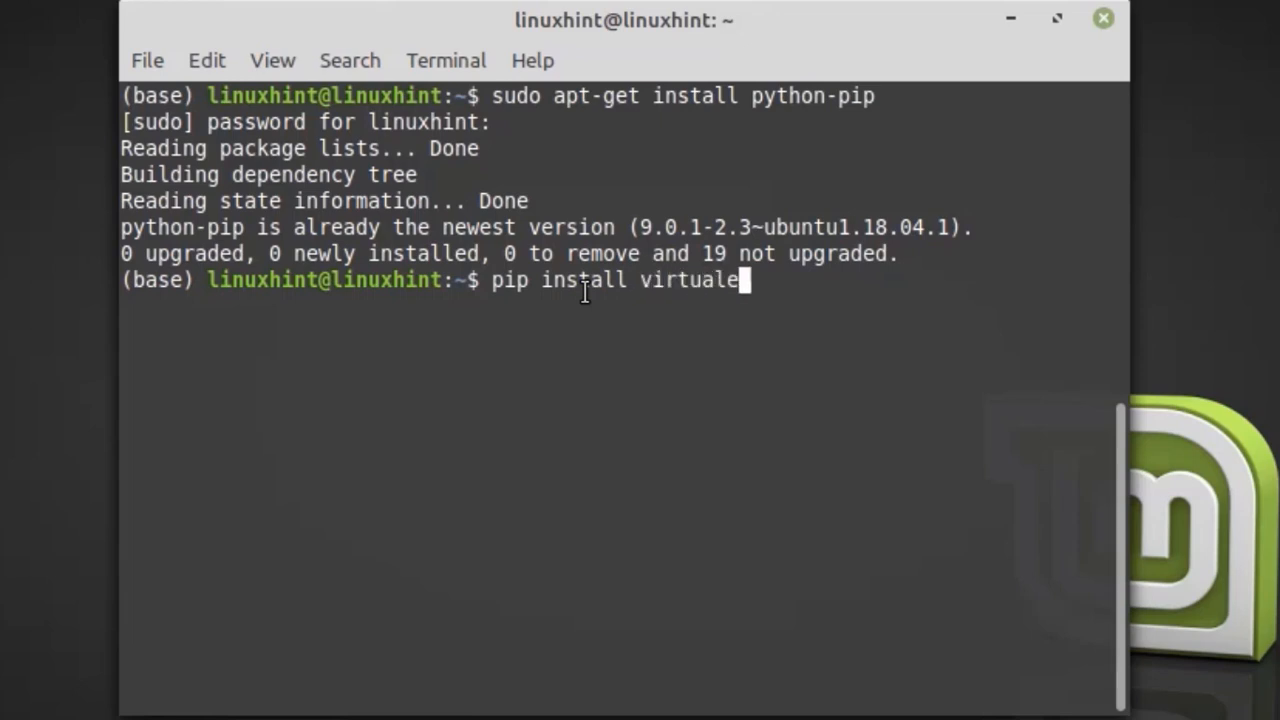
key("Return")
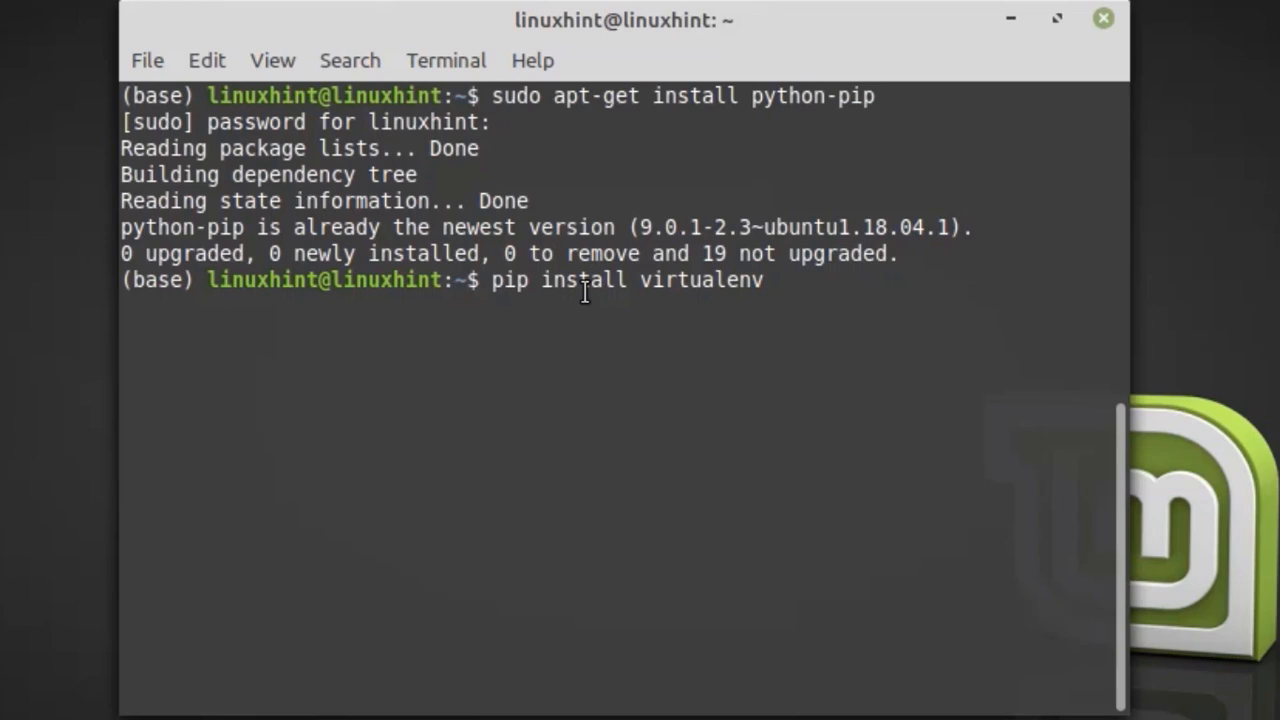
key("Return")
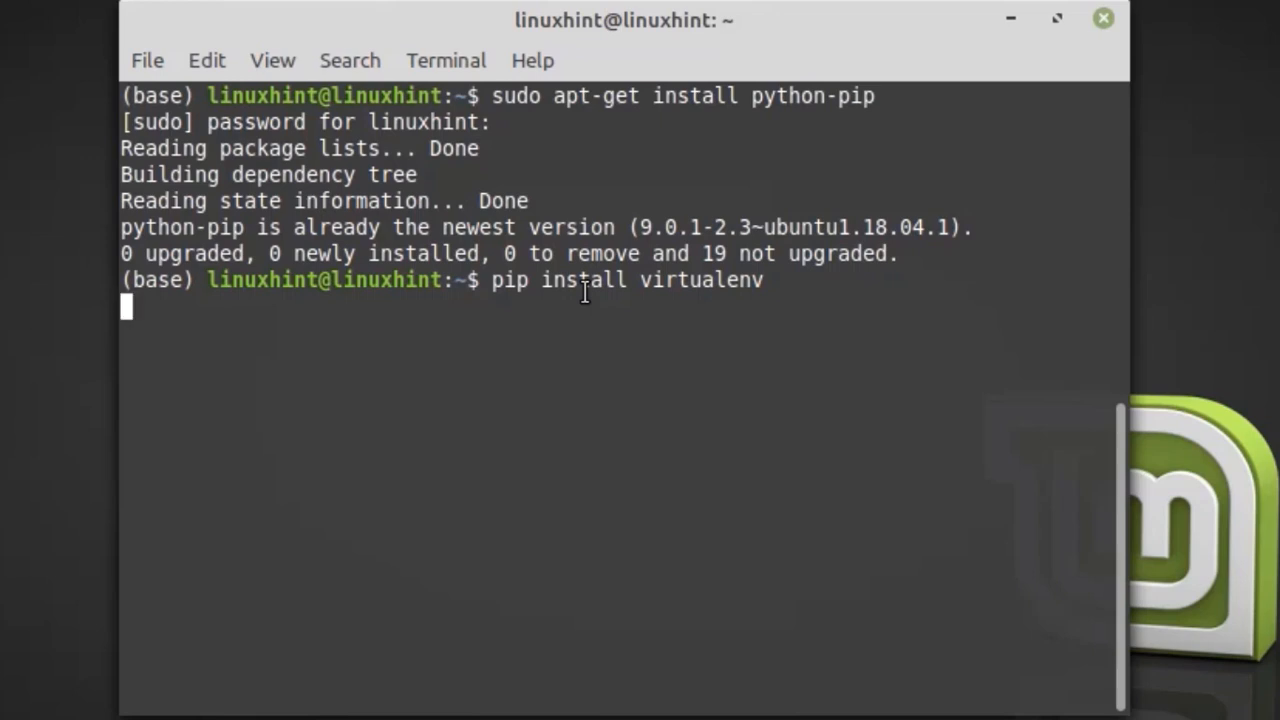
key("Return")
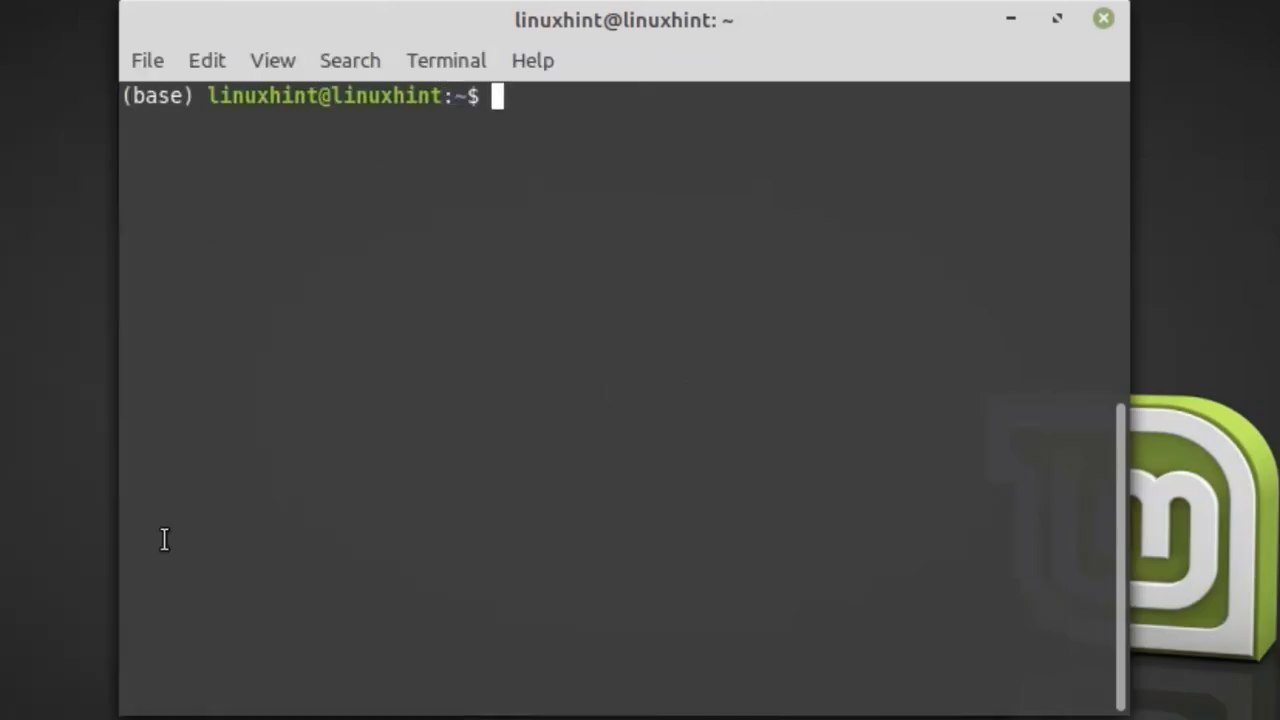
Create the linuxhint_tutorial virtualenv and list the home folder showing its directory.
type("virtual")
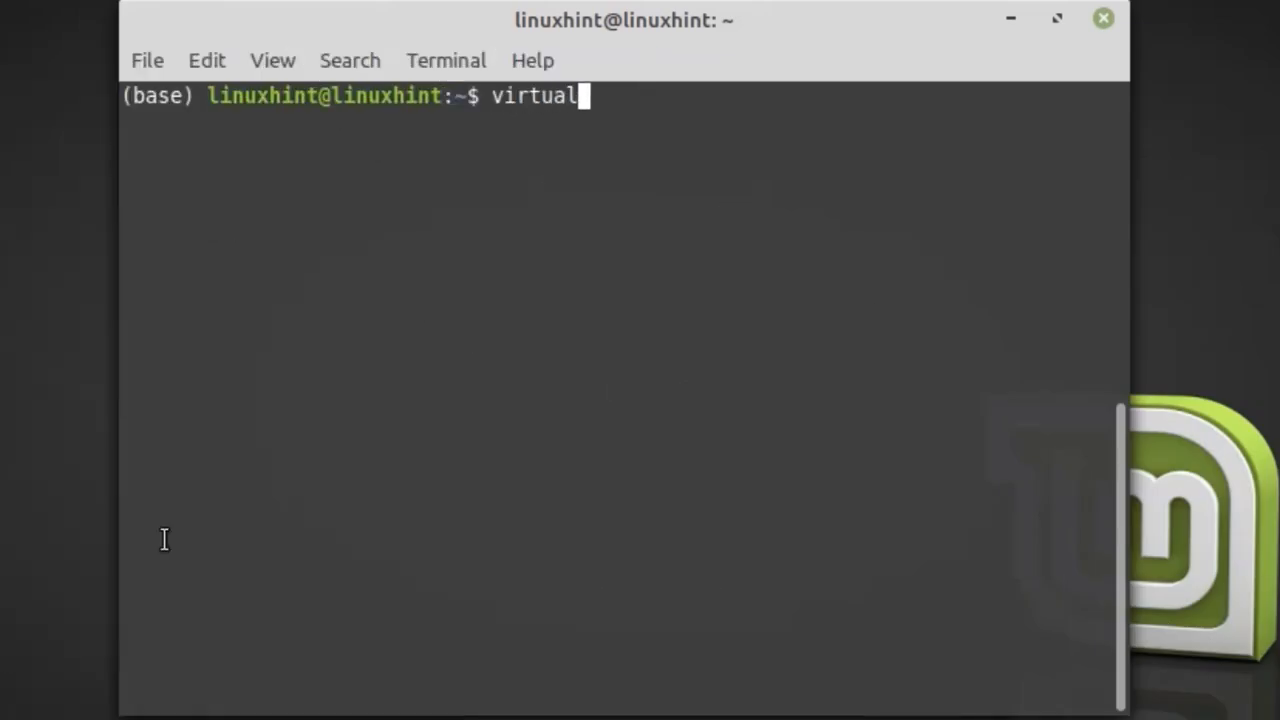
type("env")
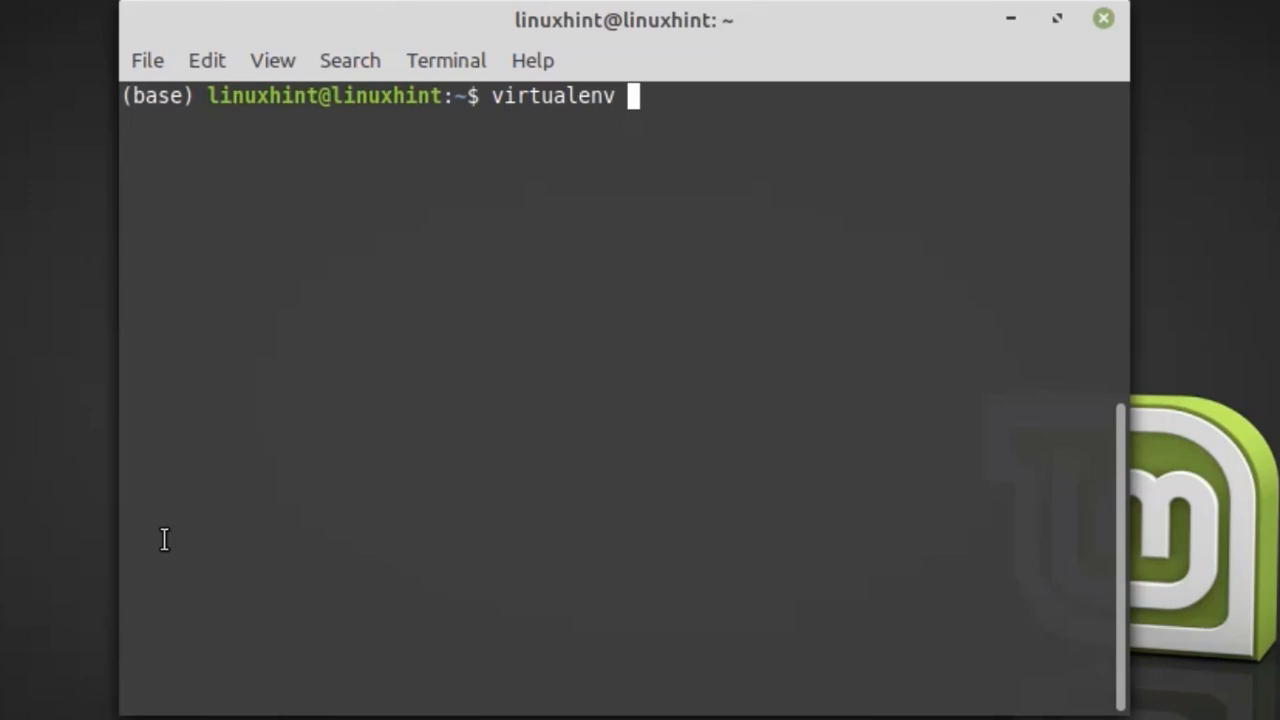
type("linuxhint")
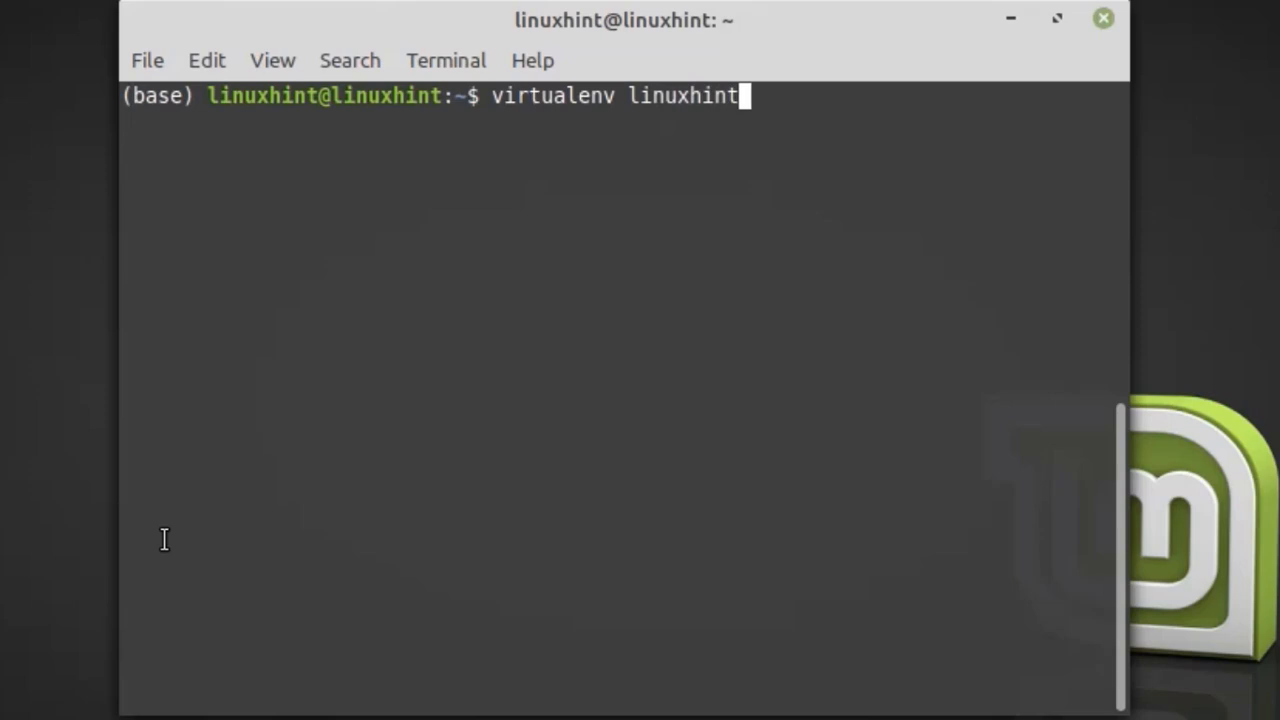
type("_tutori")
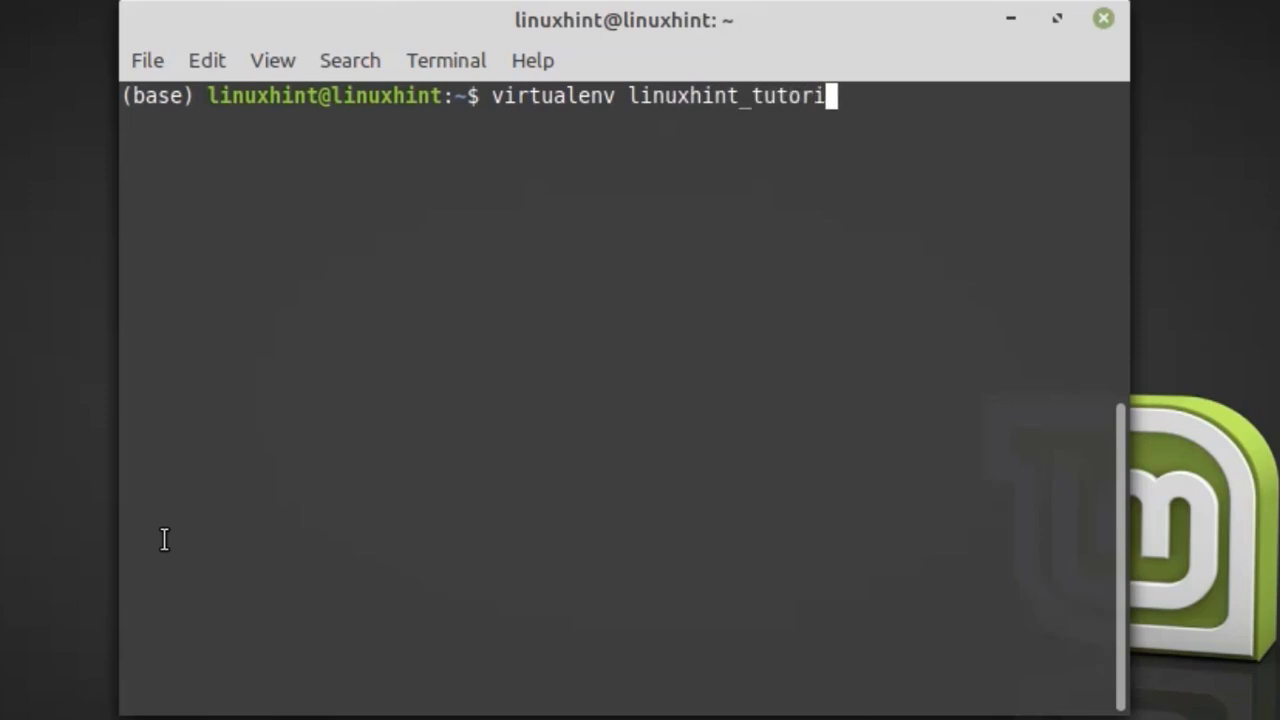
type("al")
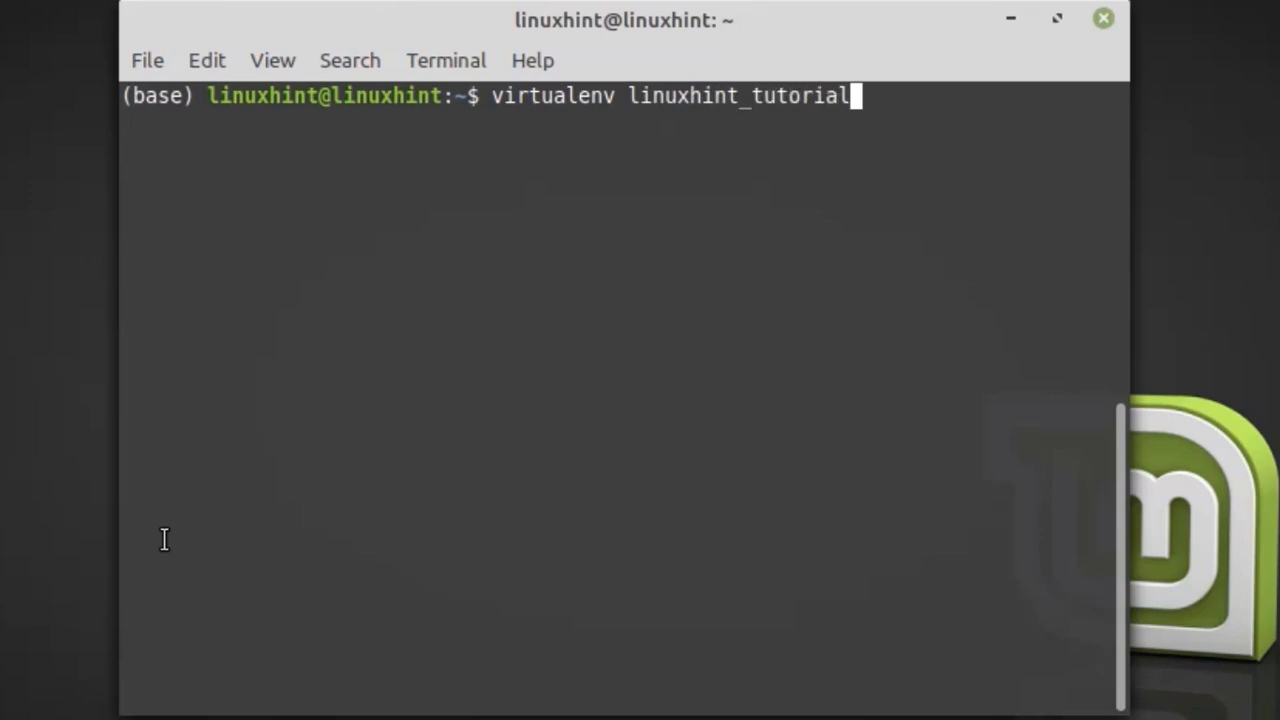
key("Return")
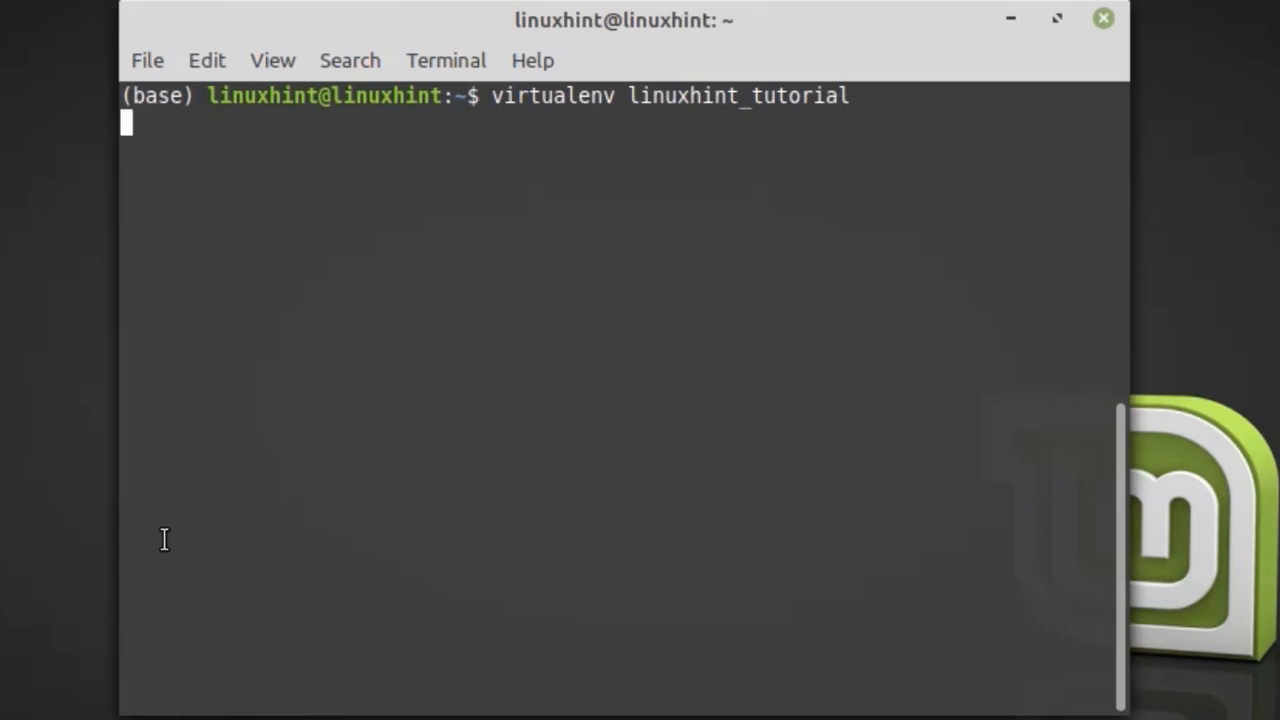
key("Return")
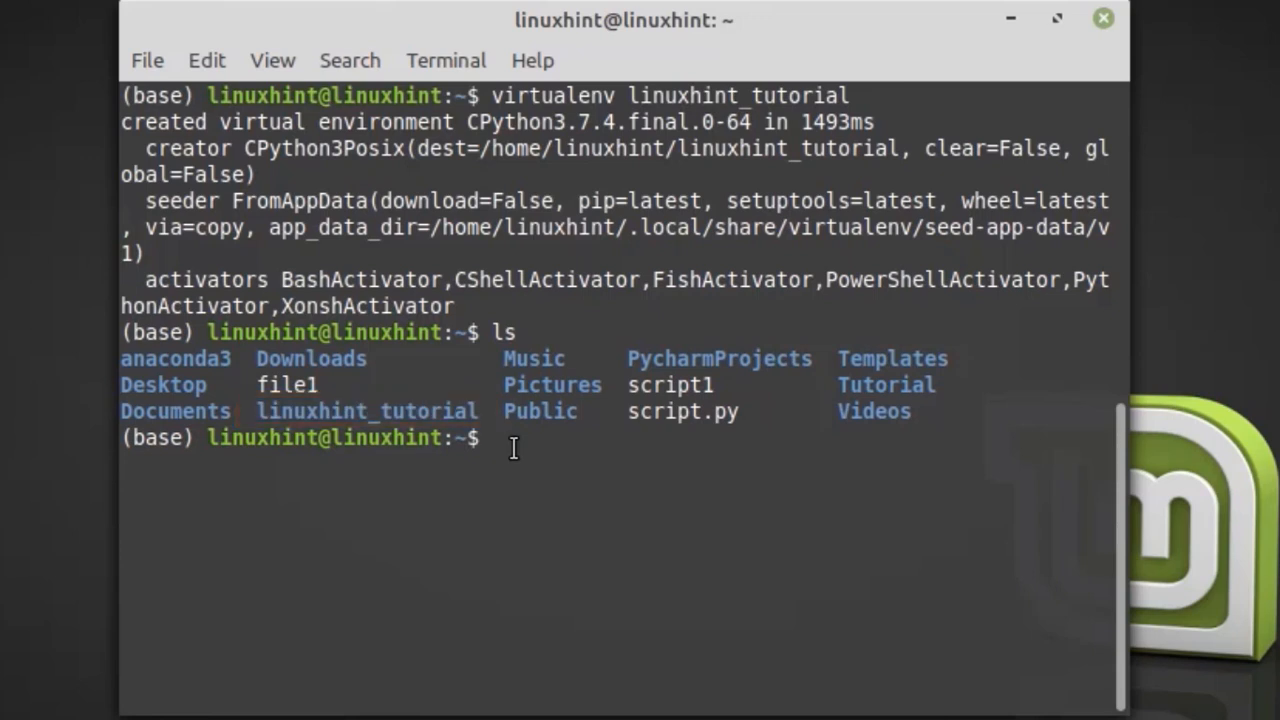
Create the myapp virtualenv using /usr/bin/python3 (Python 3.6.9), then clear the follow-up line.
type("v")
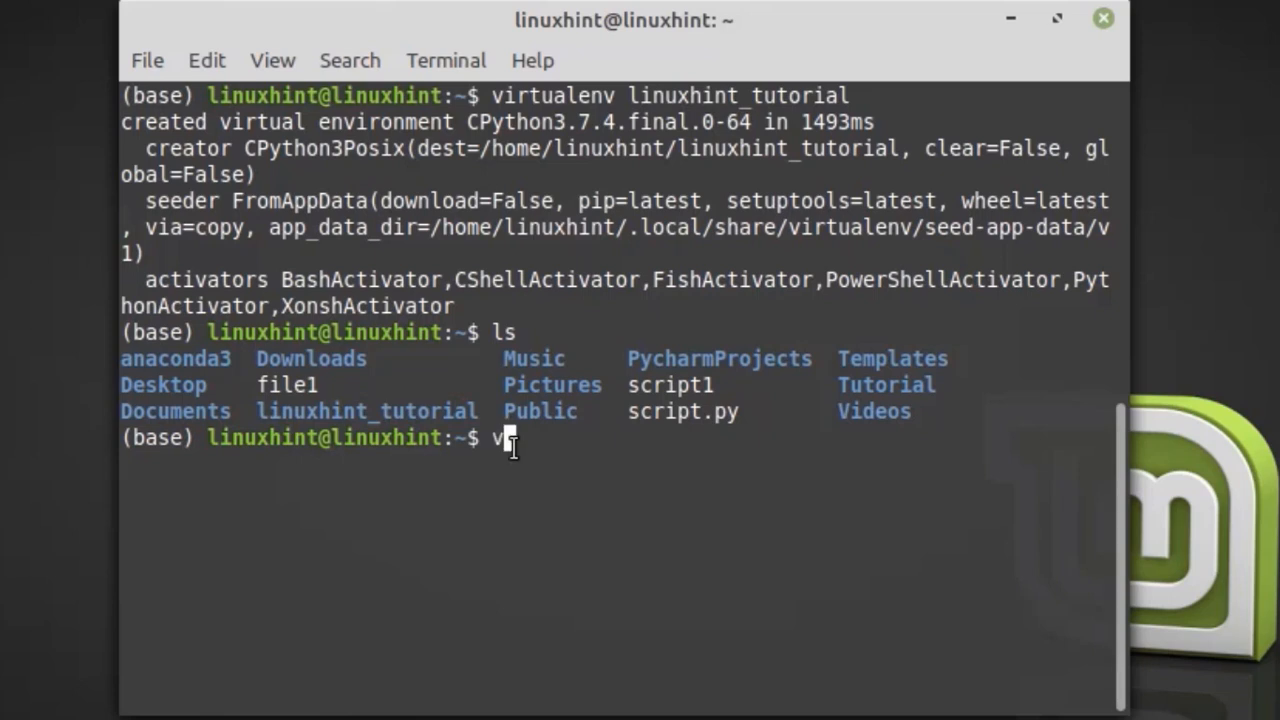
type("irtualenv")
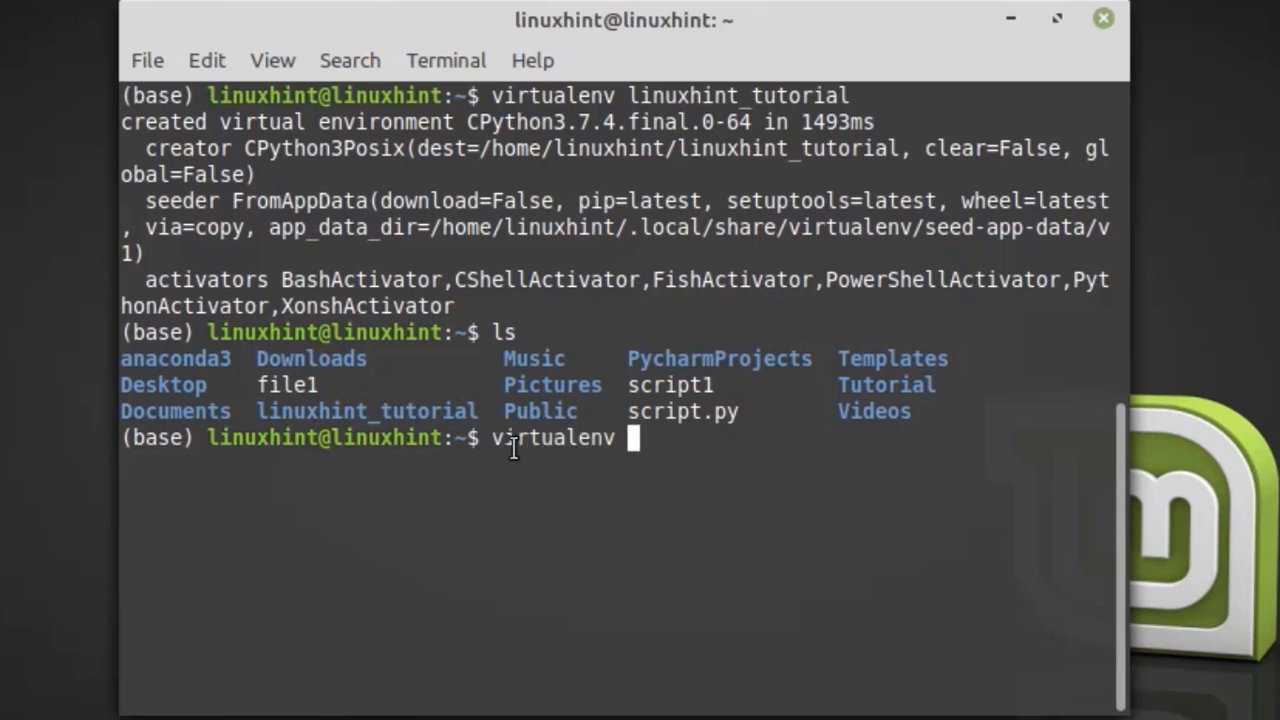
type("-")
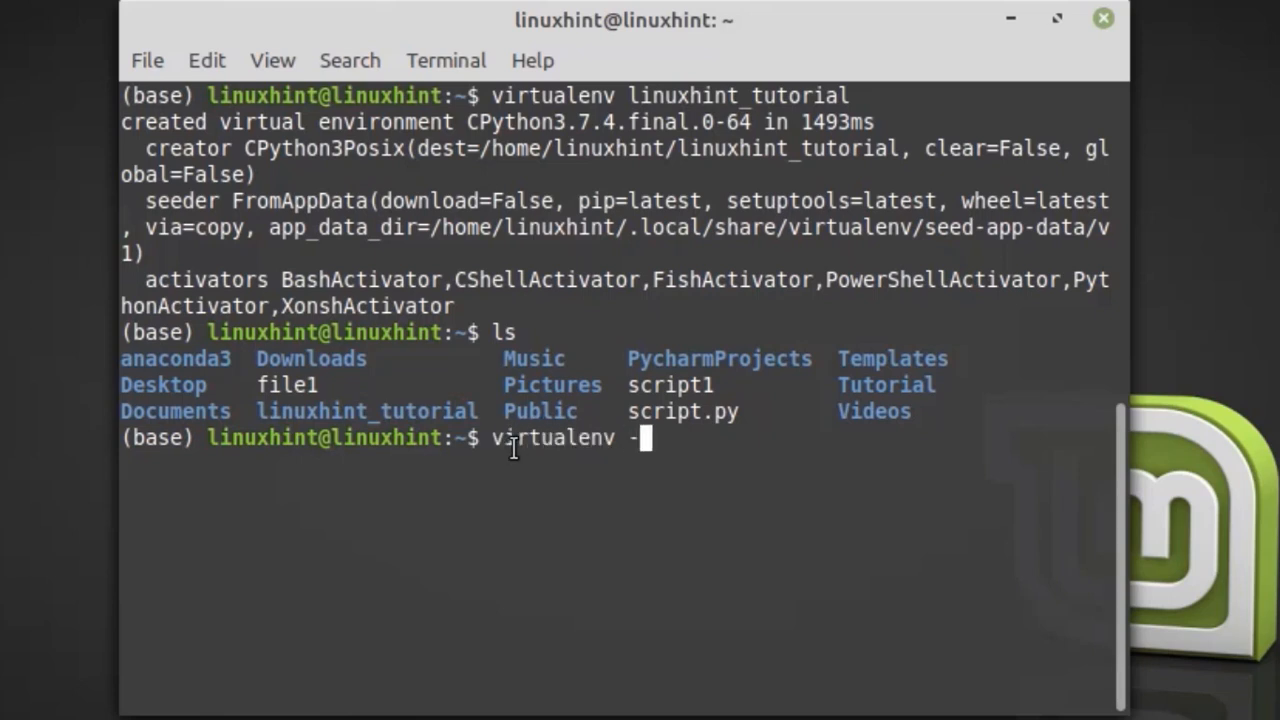
type("p")
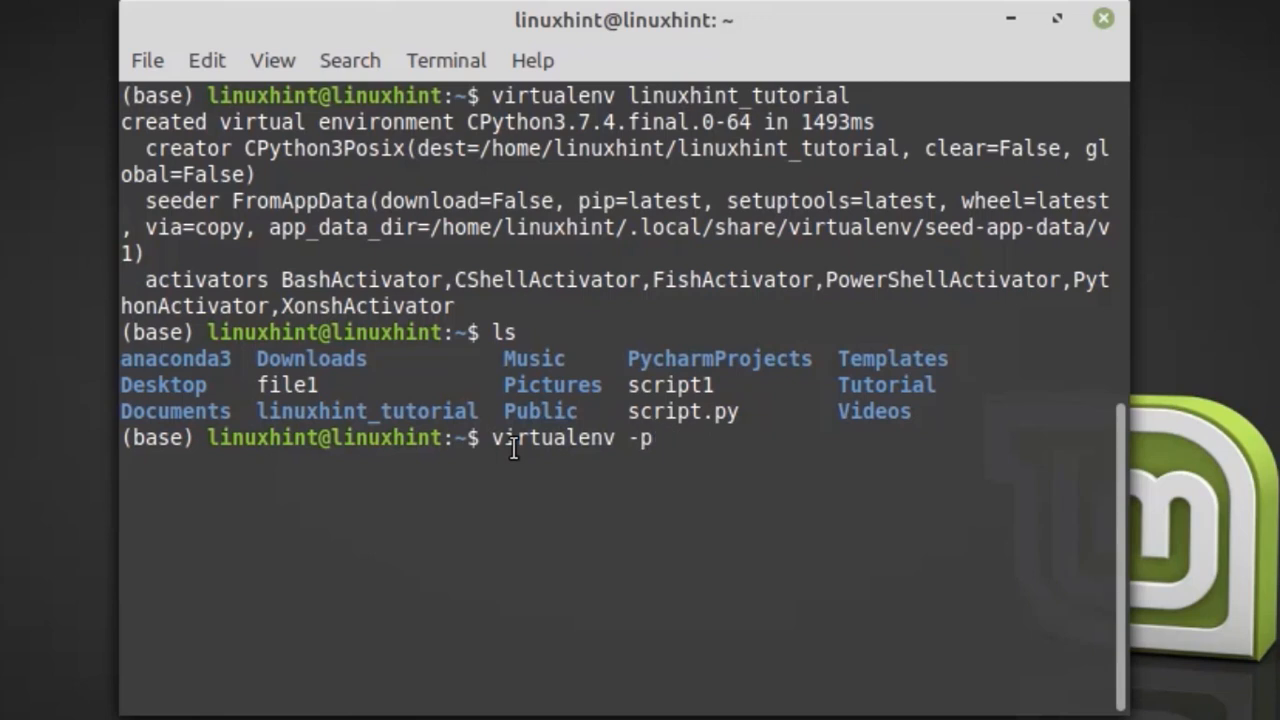
type("/usr")
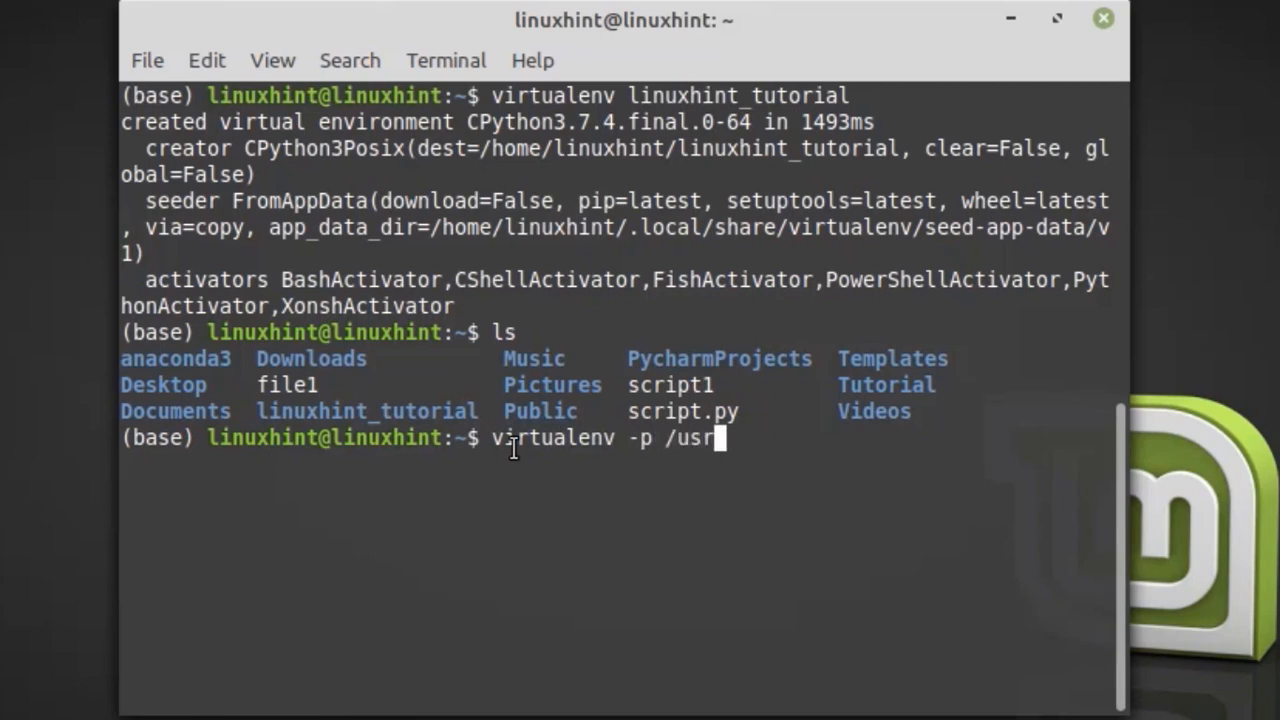
type("bin")
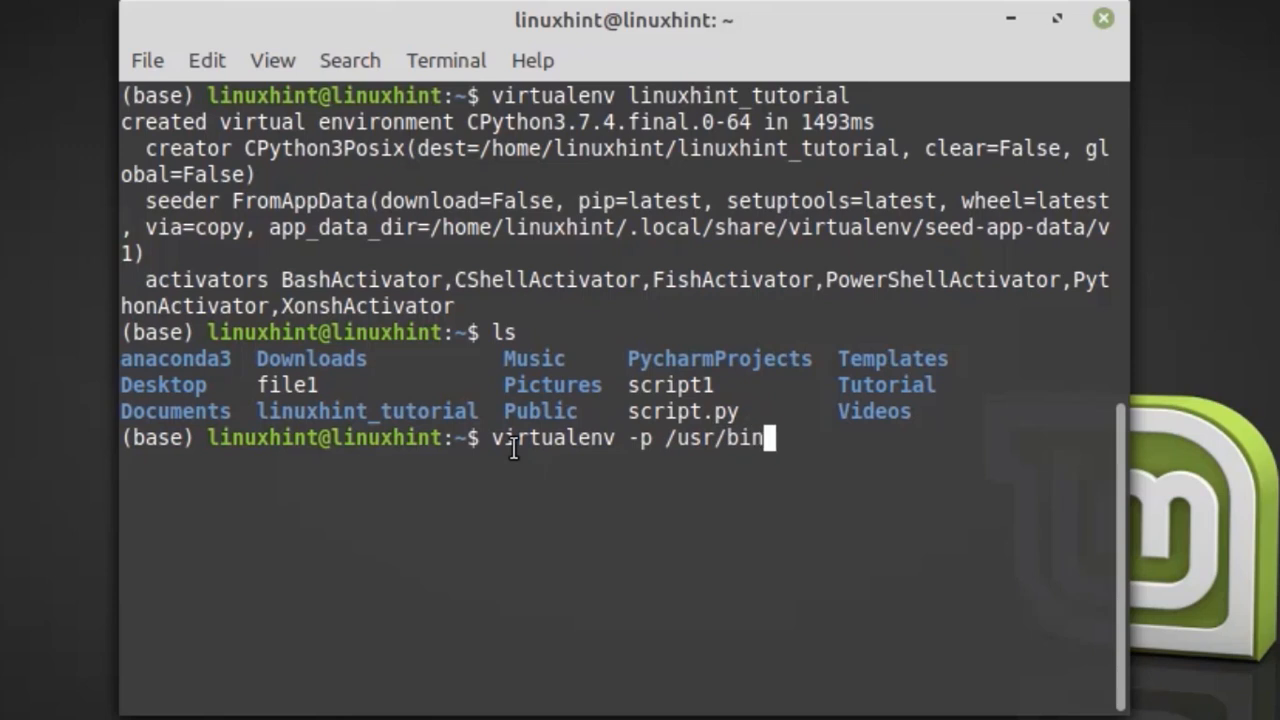
type("py")
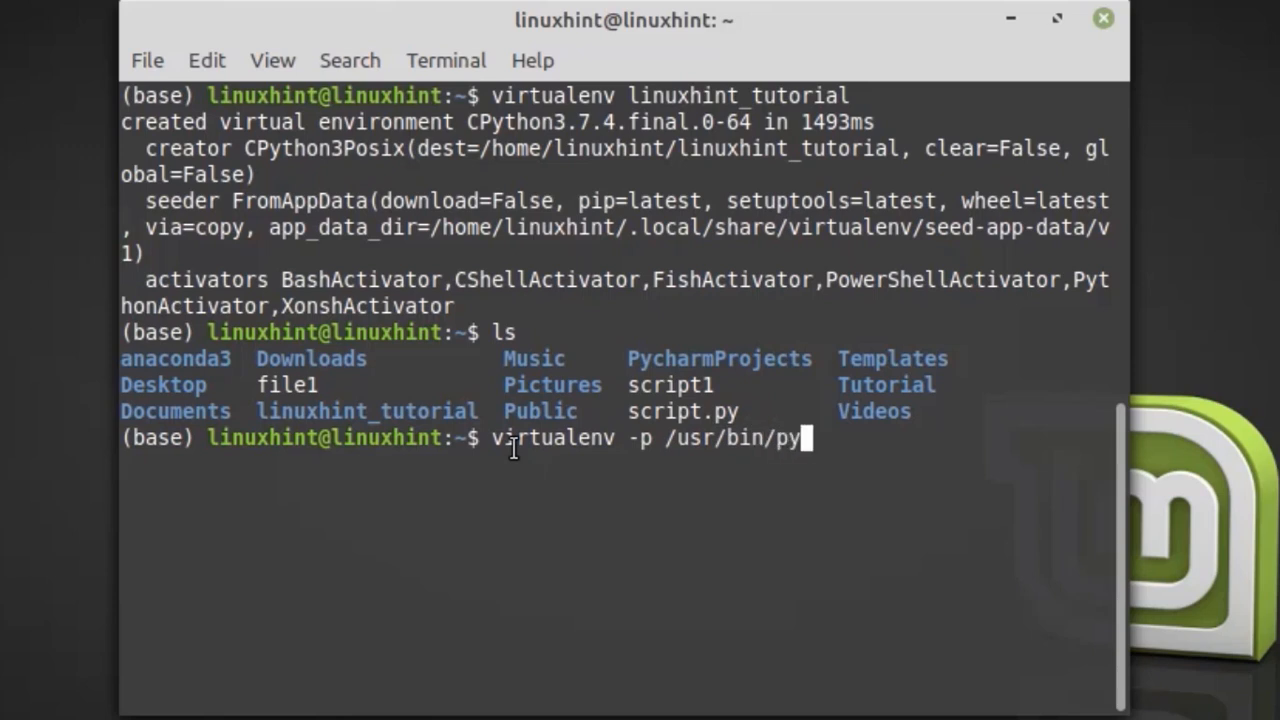
type("thon3")
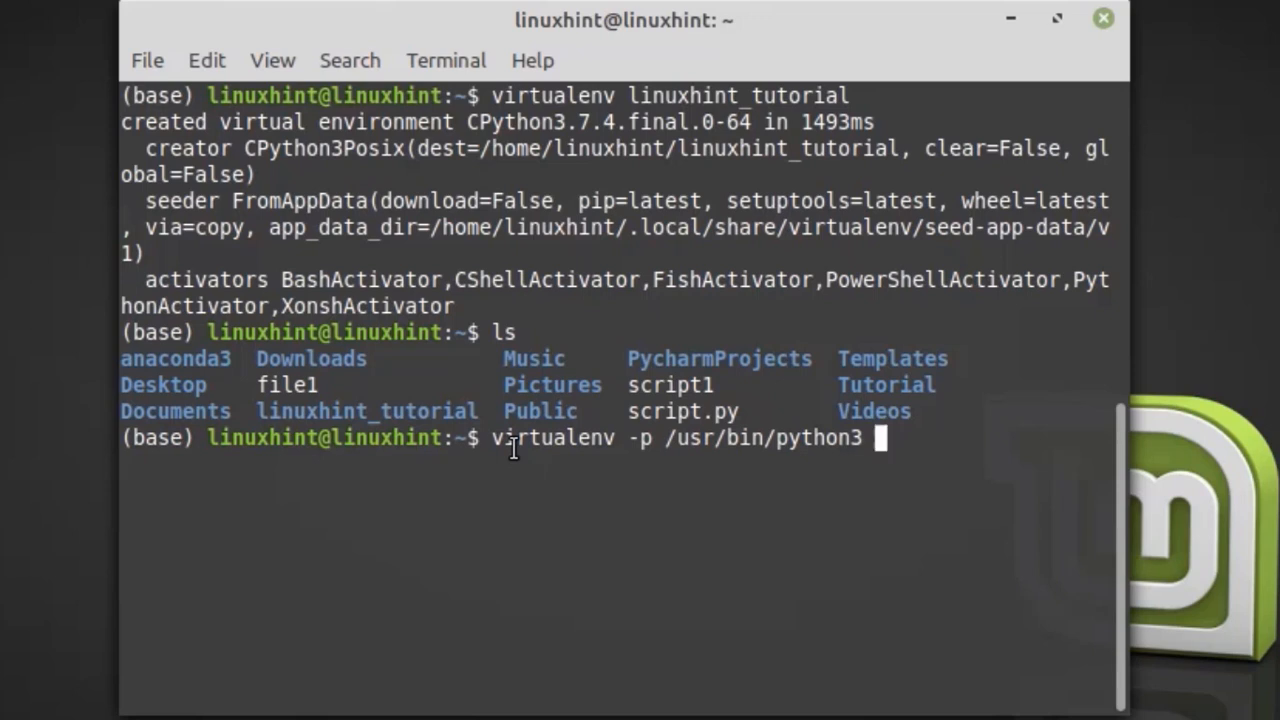
type("mya")
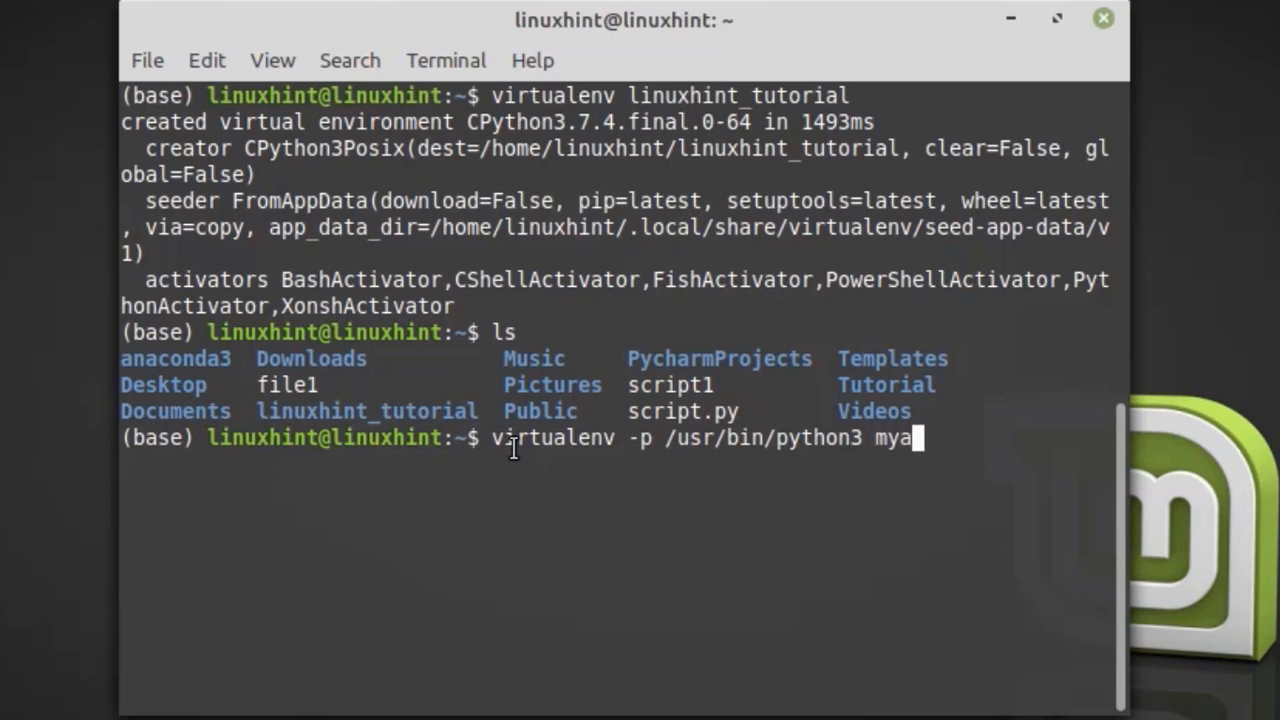
type("pp")
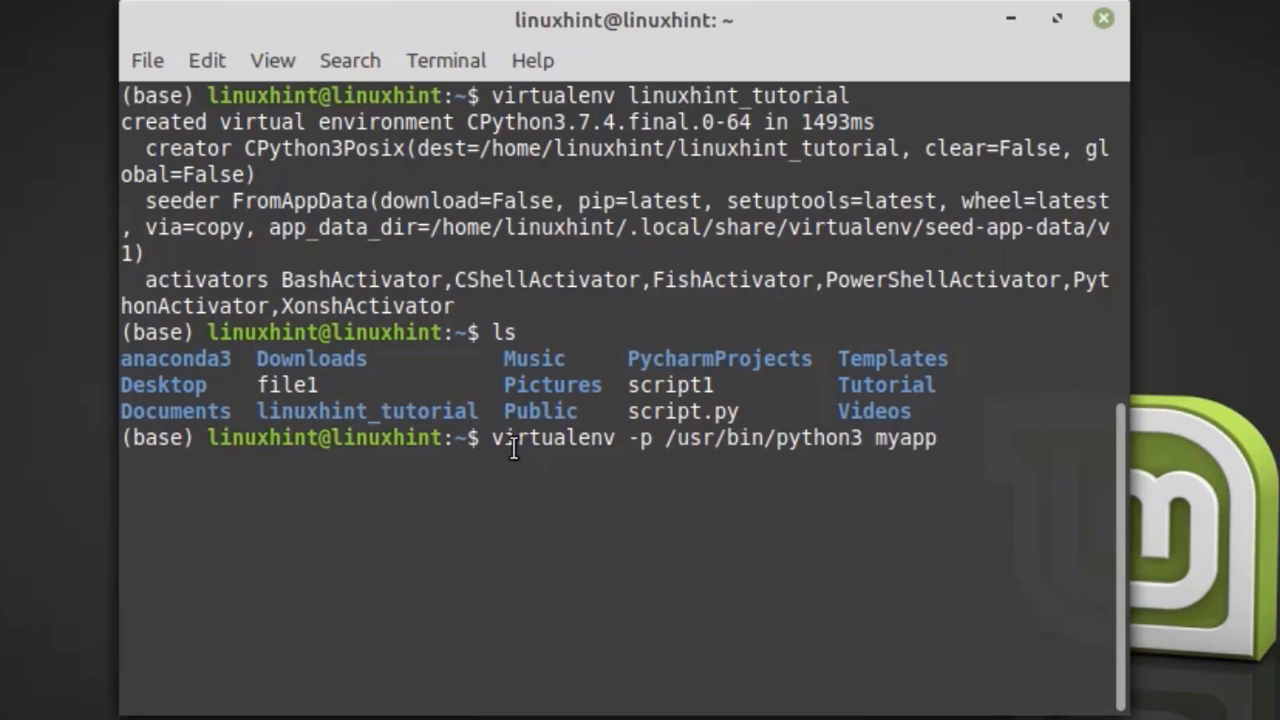
key("Return")
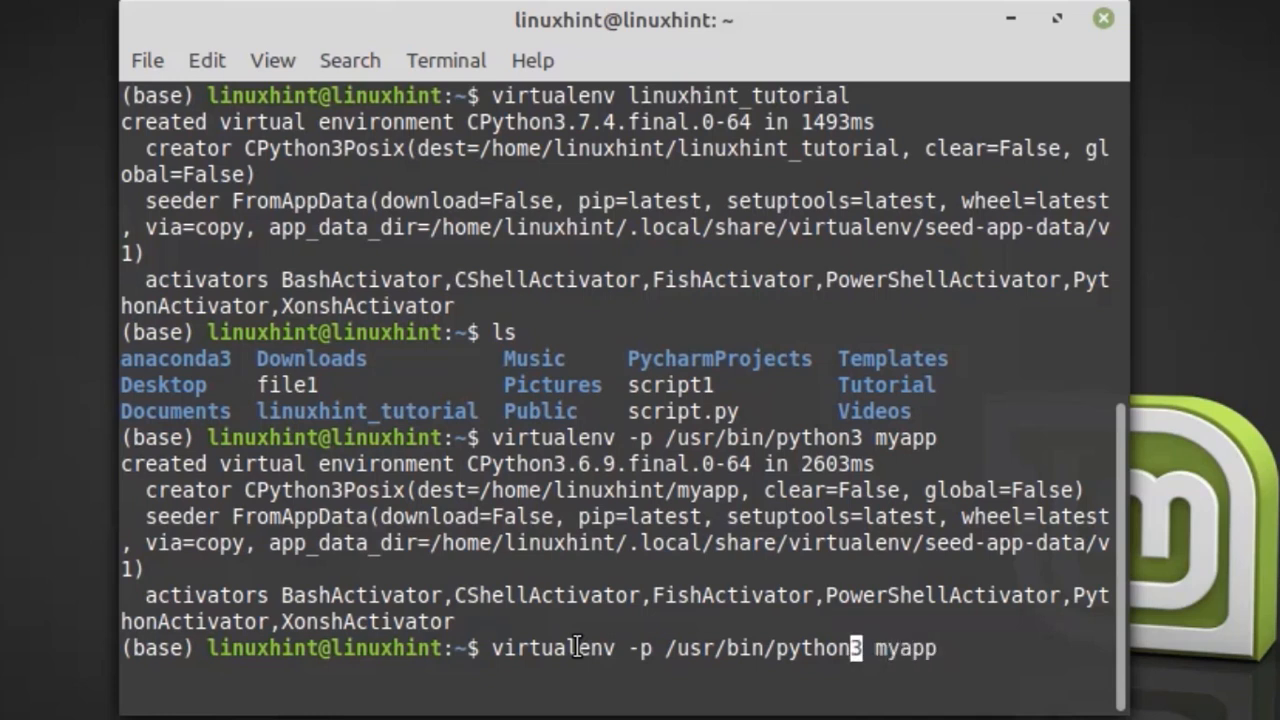
type("2.")
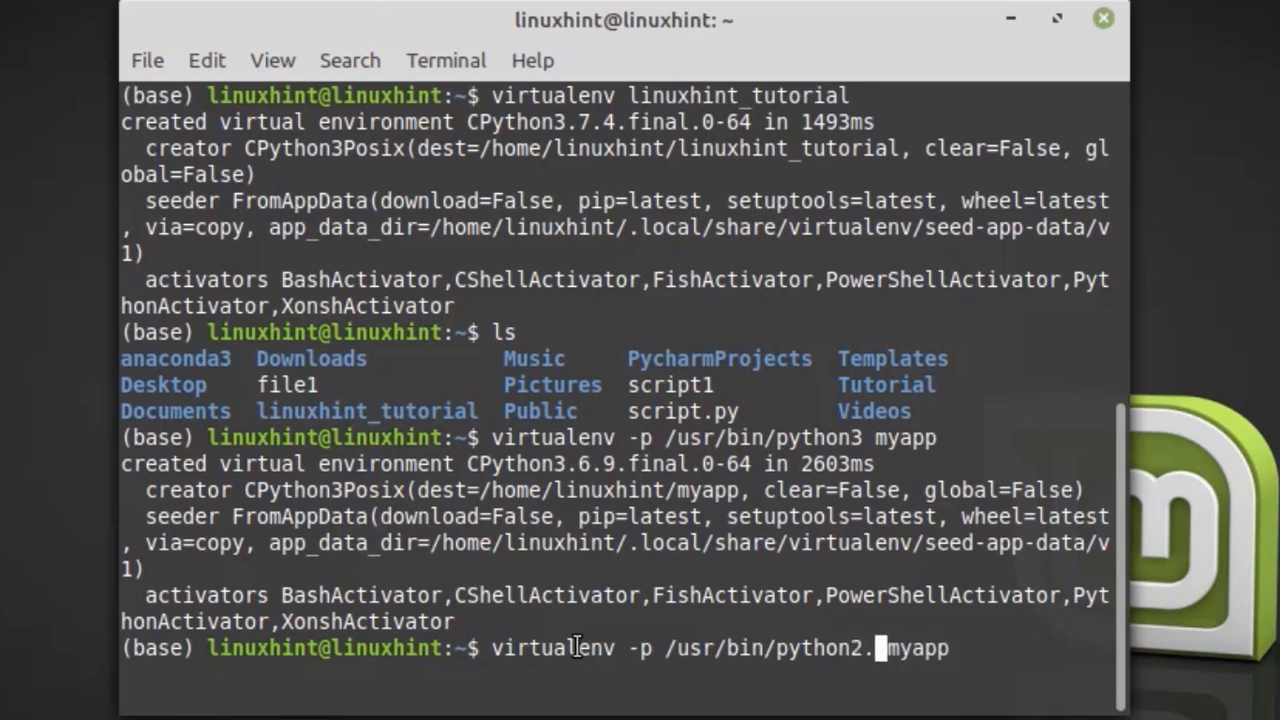
type("7")
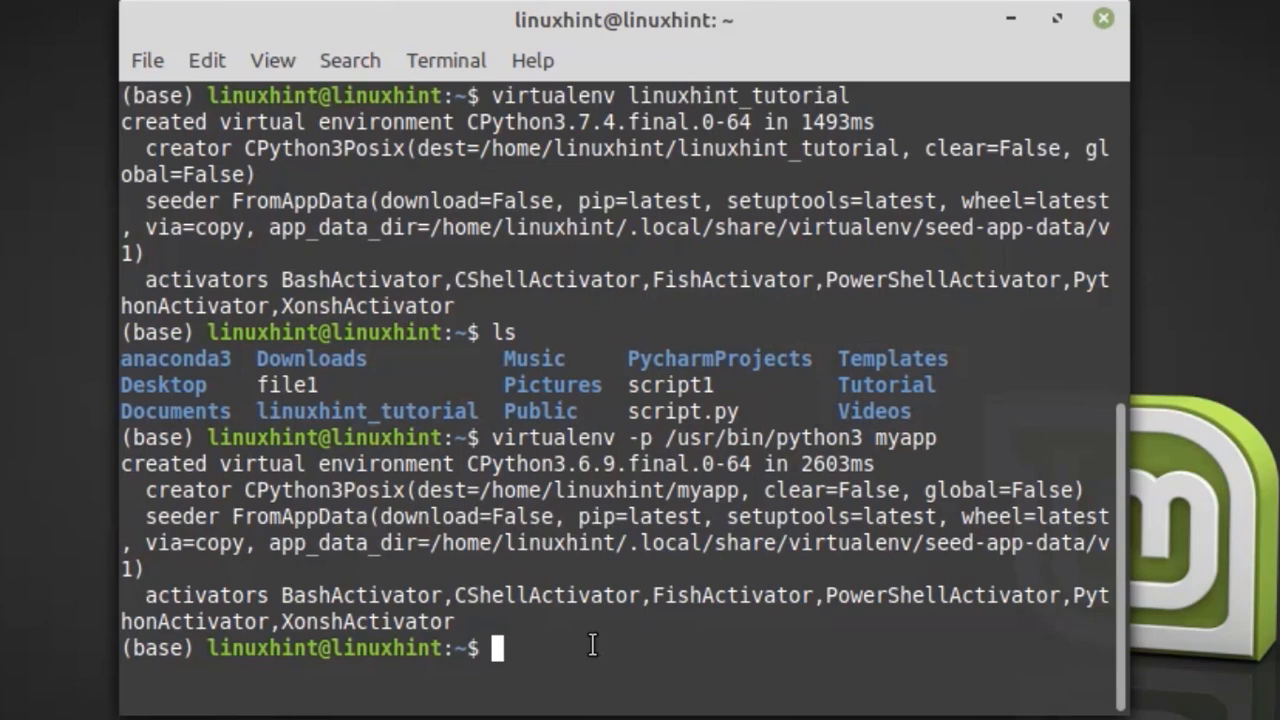
Source linuxhint_tutorial/bin/activate so the prompt shows linuxhint_tutorial.
type("source")
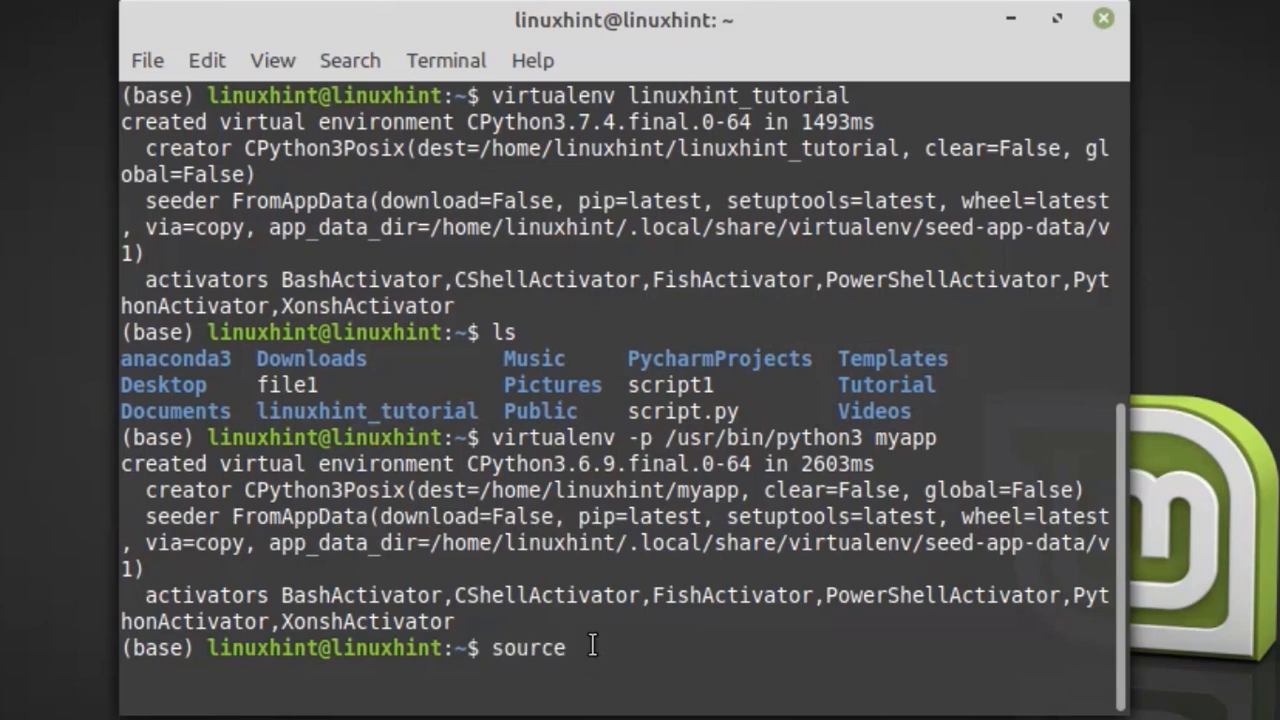
type("linu")
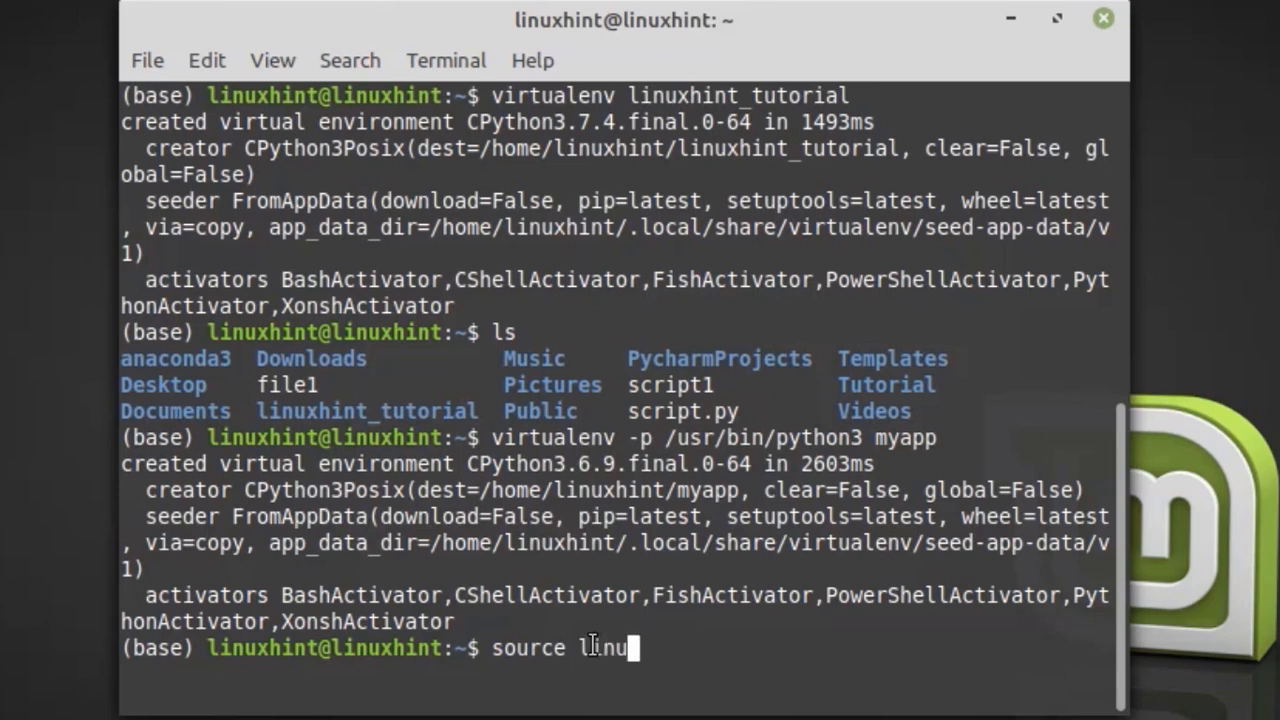
type("xhint_tutorial/")
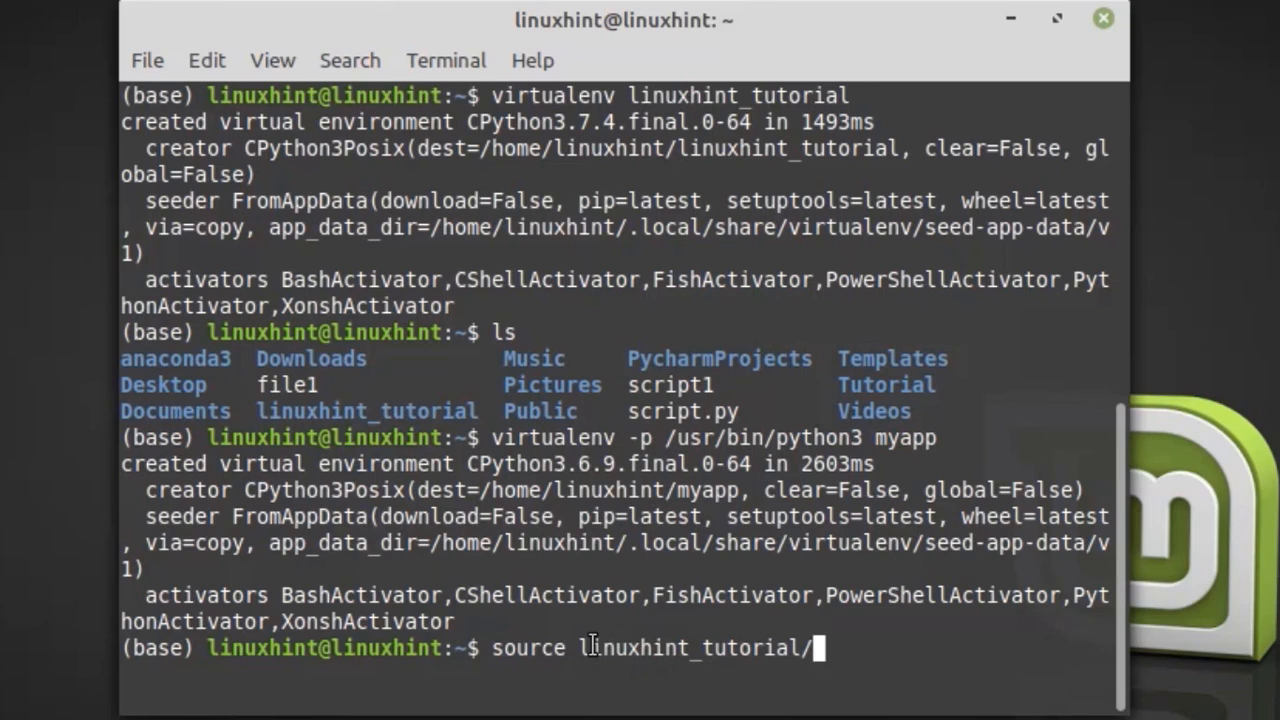
type("bin")
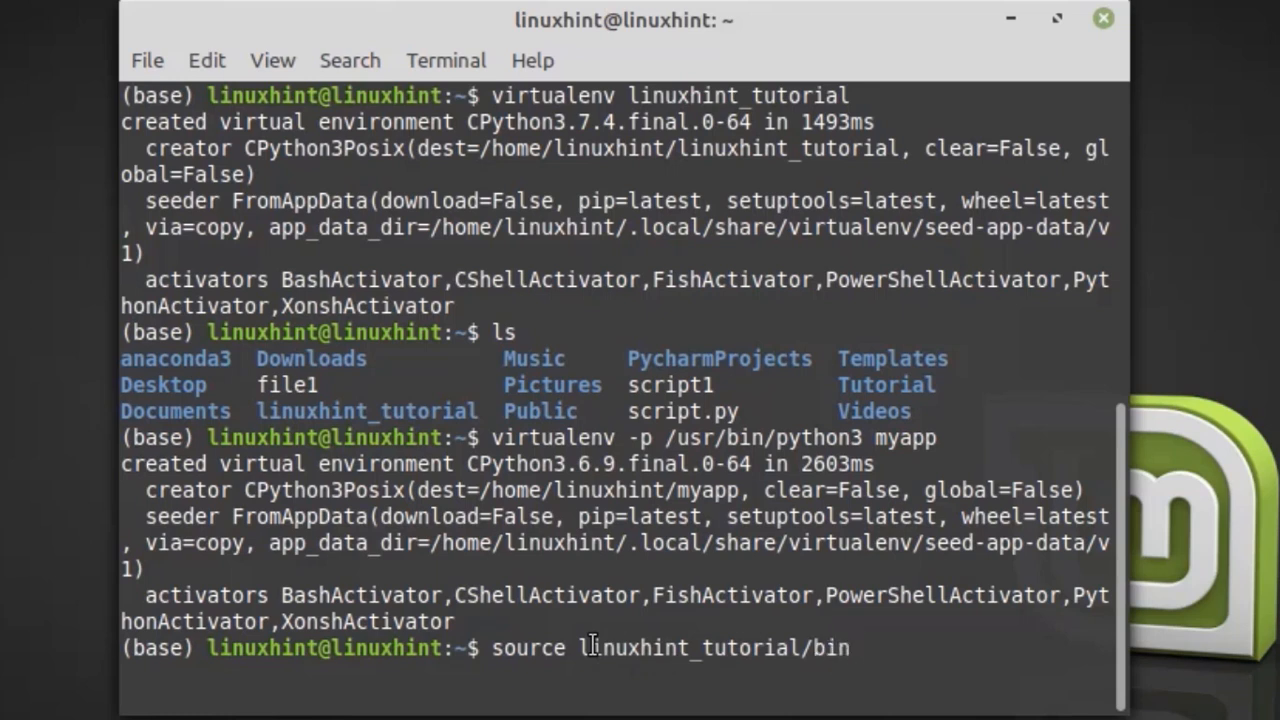
type("/activate")
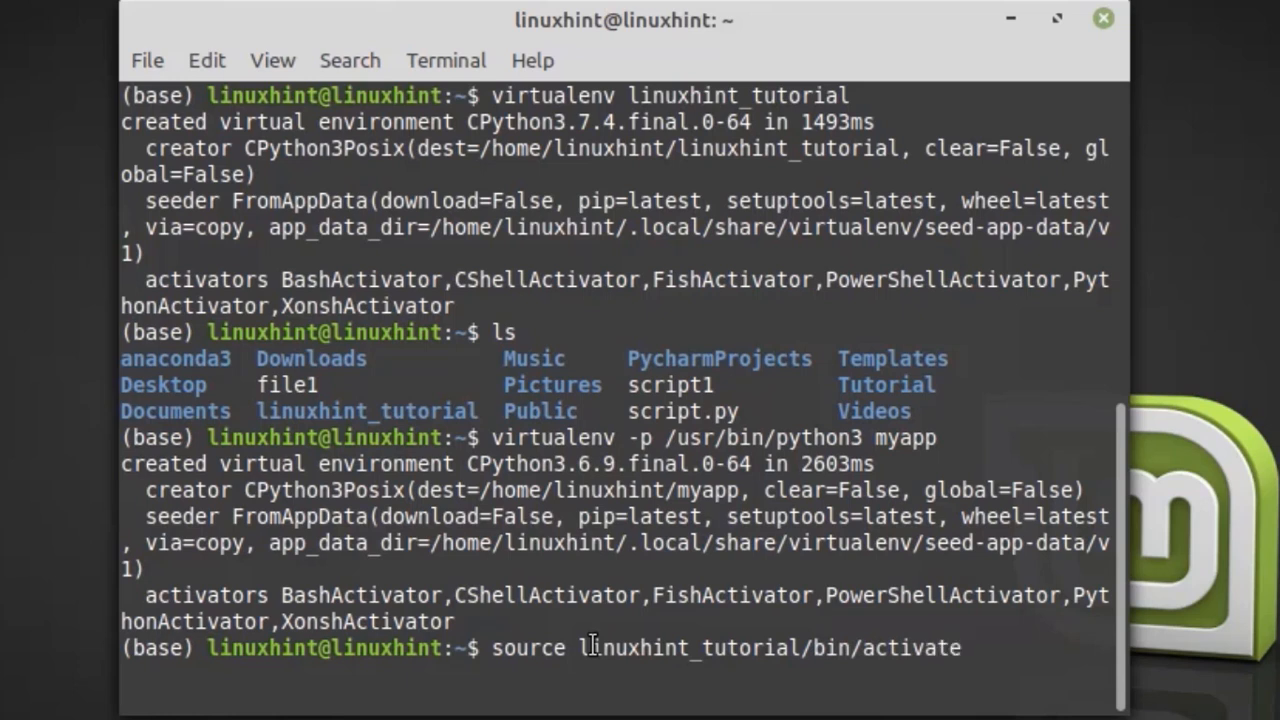
key("Return")
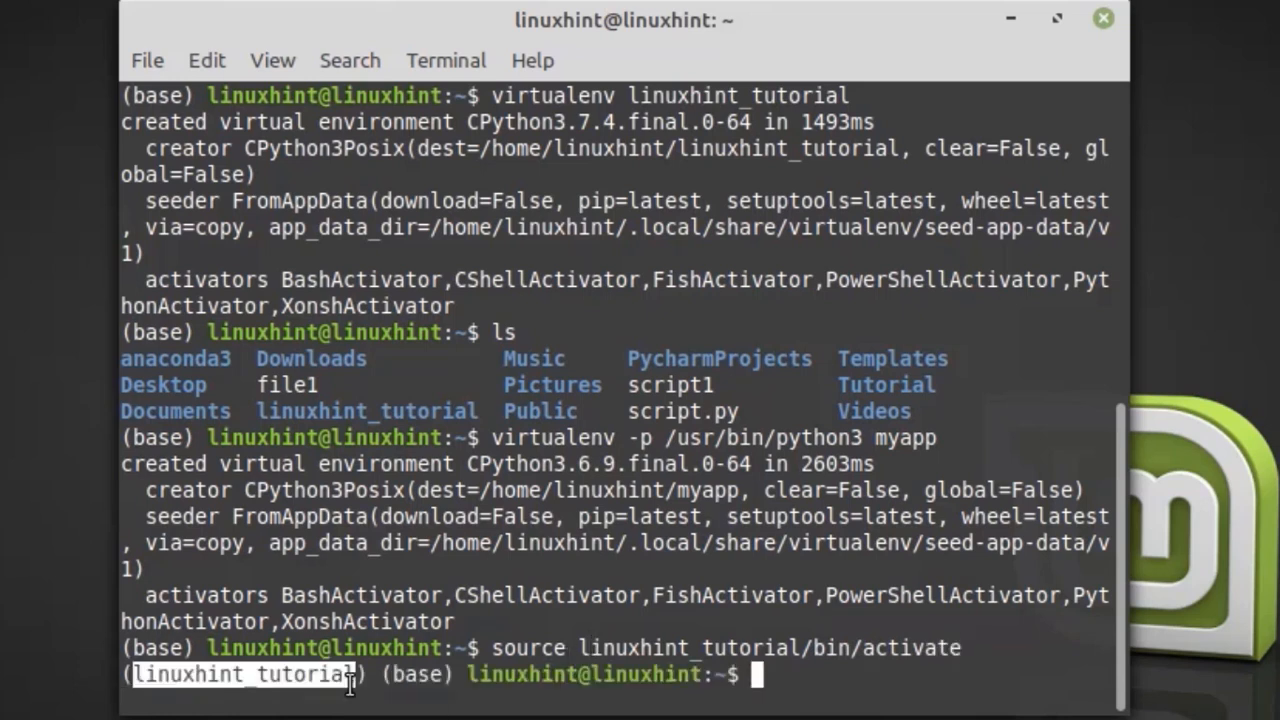
mouse_move(805, 675)
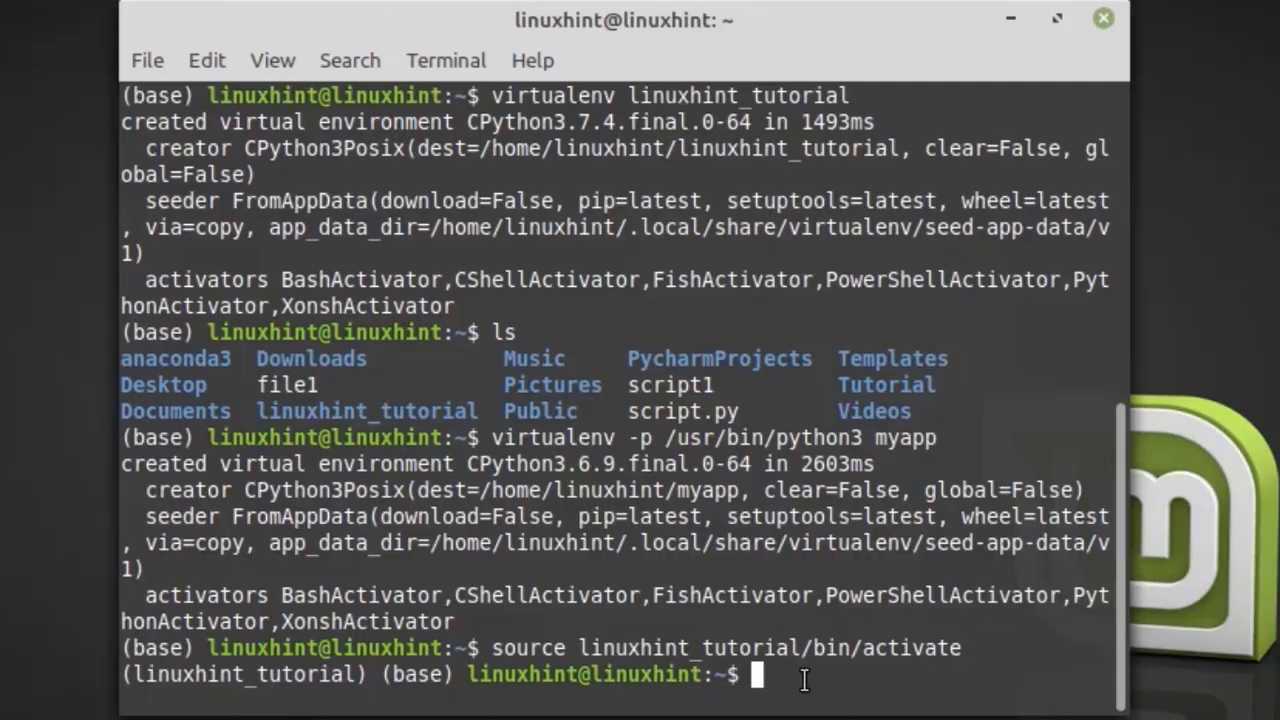
Pip install numpy 1.18.1 and pandas 1.0.1 with its dependencies into linuxhint_tutorial.
type("p")
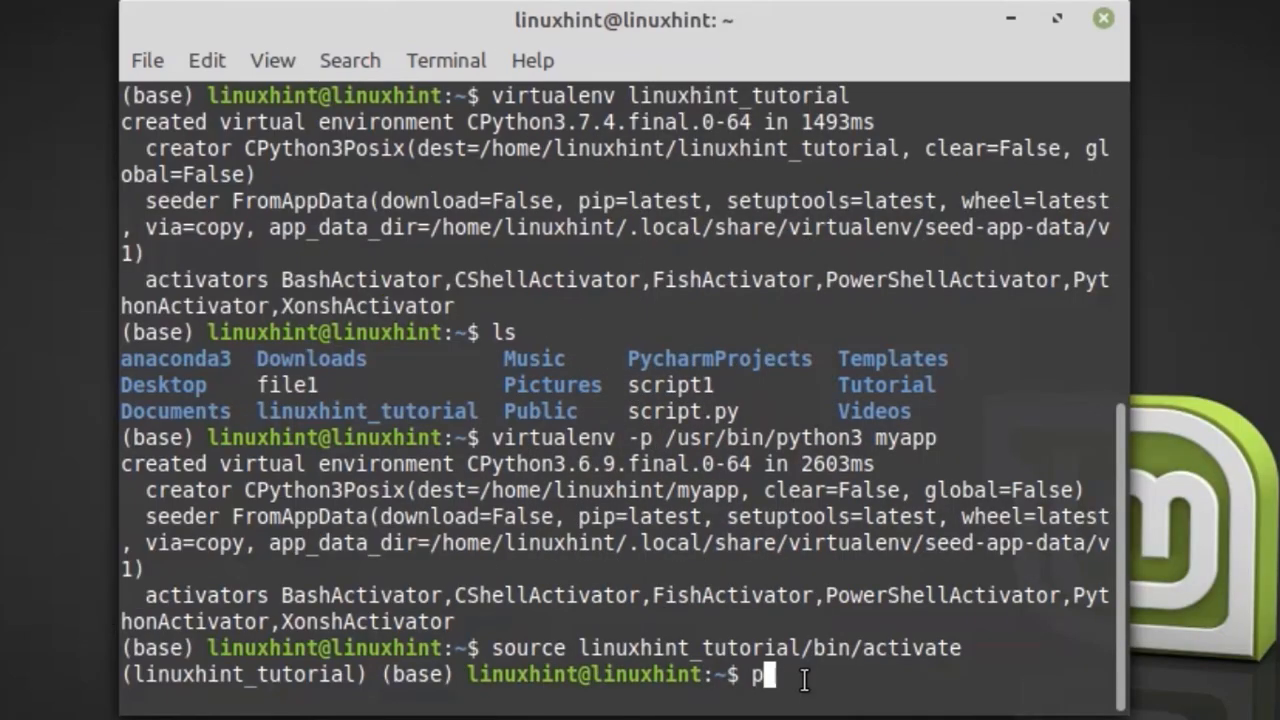
type("ip install")
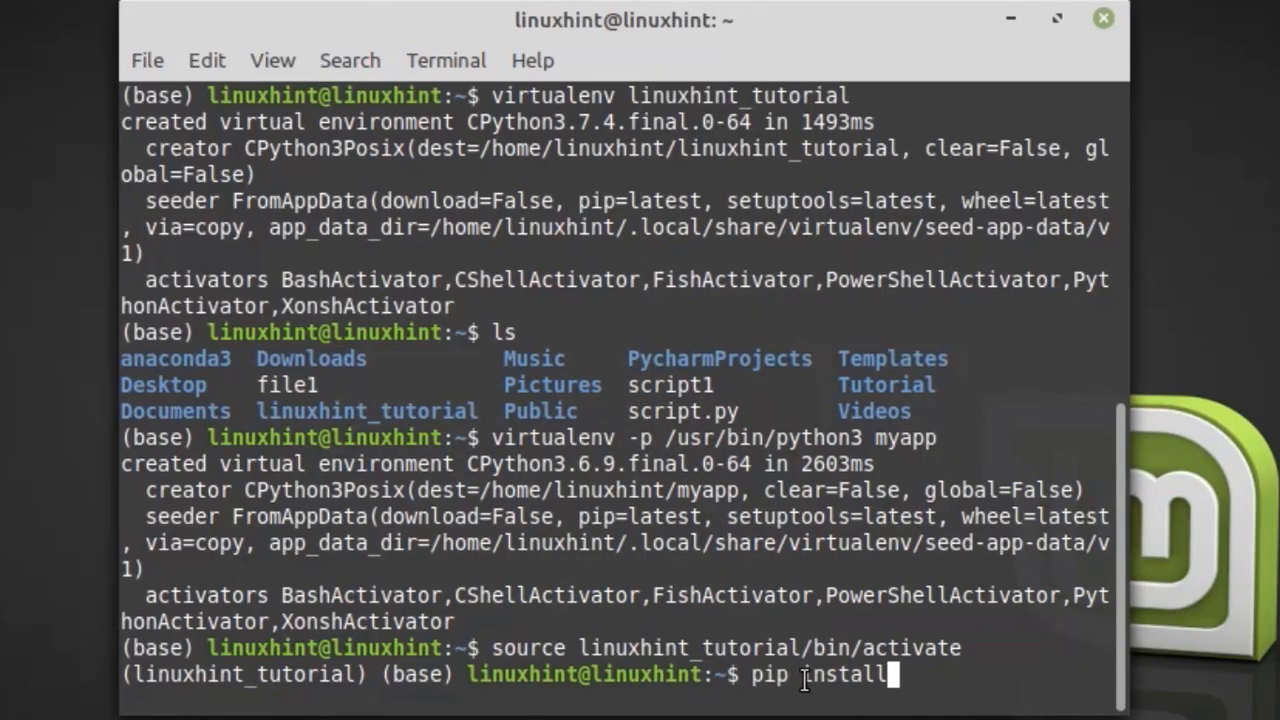
type("numpy")
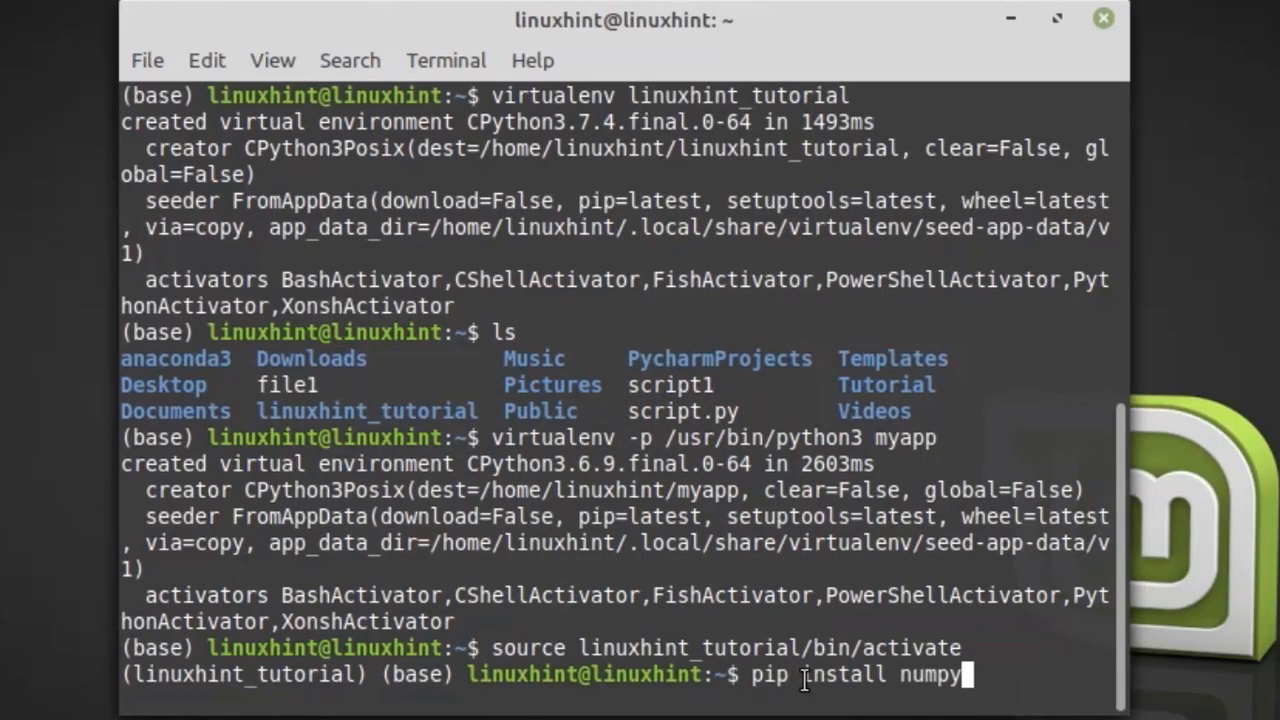
key("Return")
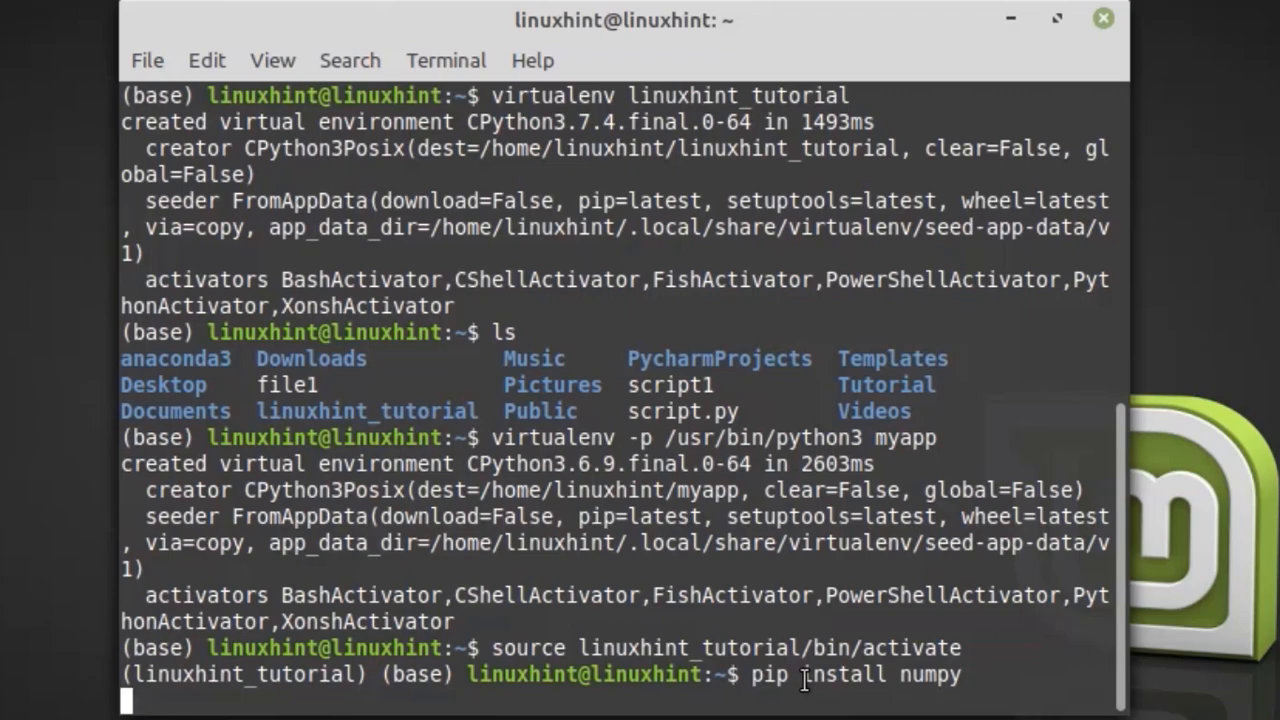
key("Return")
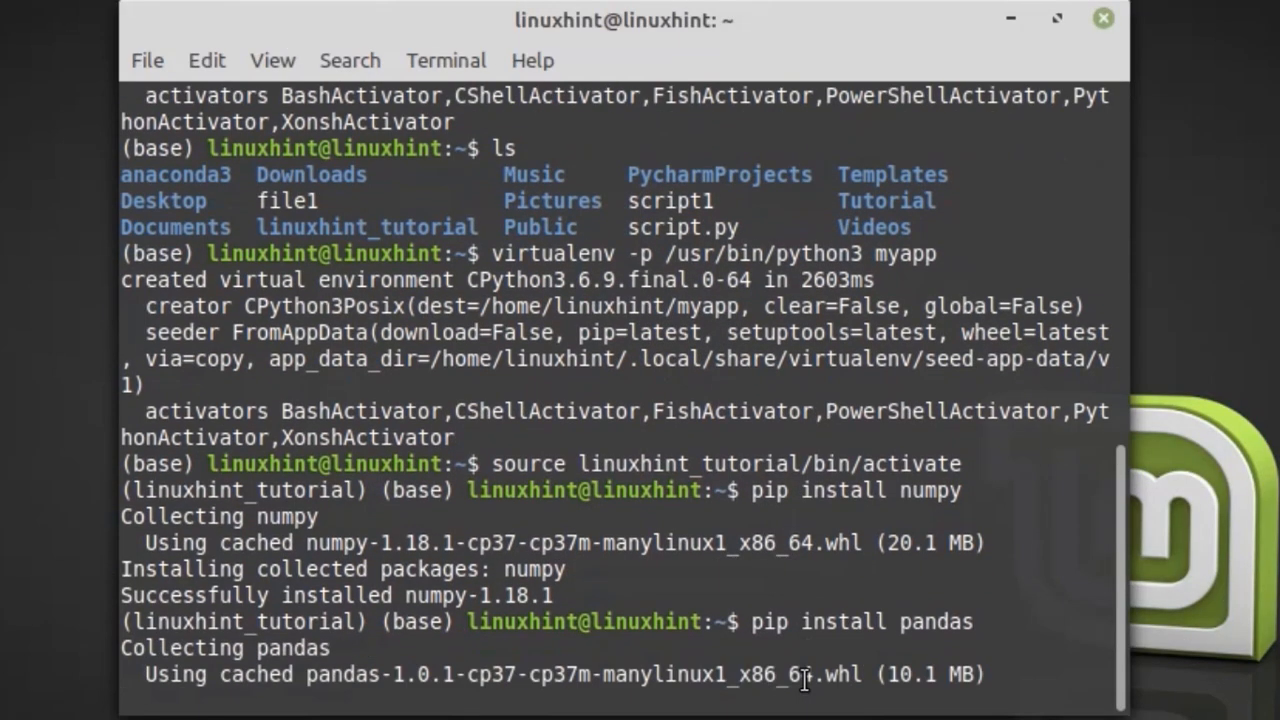
scroll("down", 3)
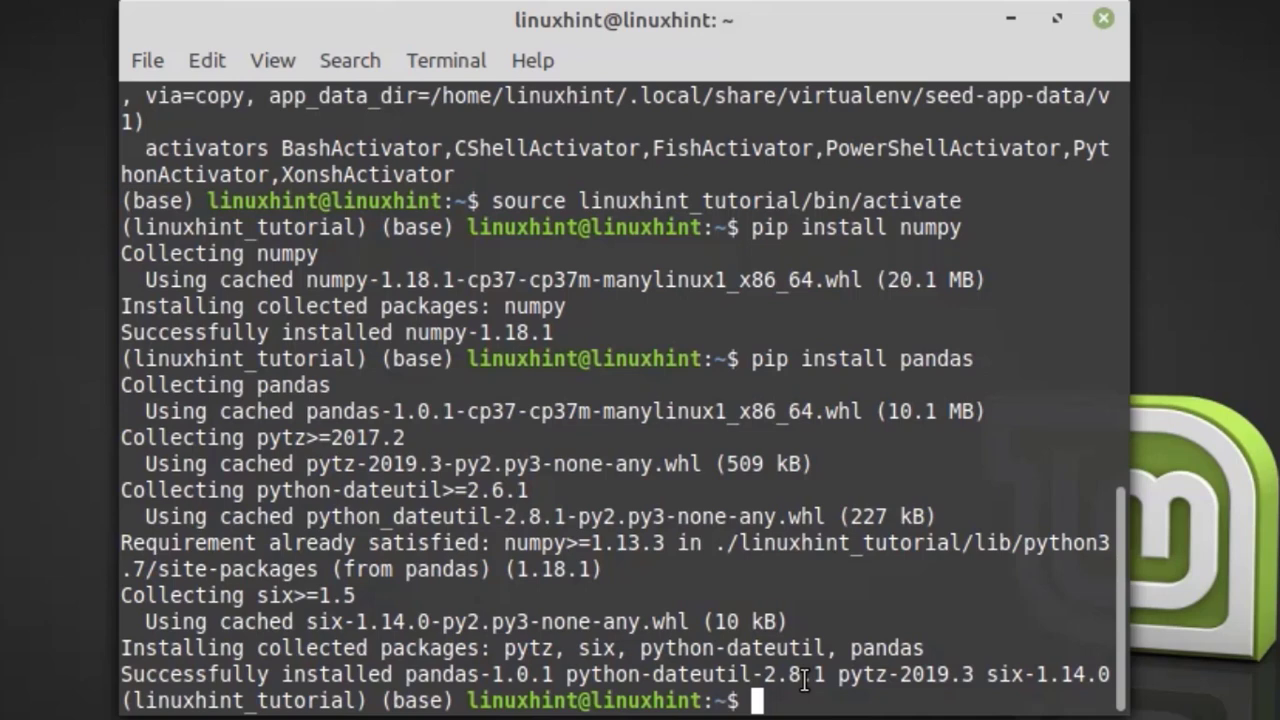
Run pip freeze to list numpy, pandas, python-dateutil, pytz and six.
type("pip treeze")
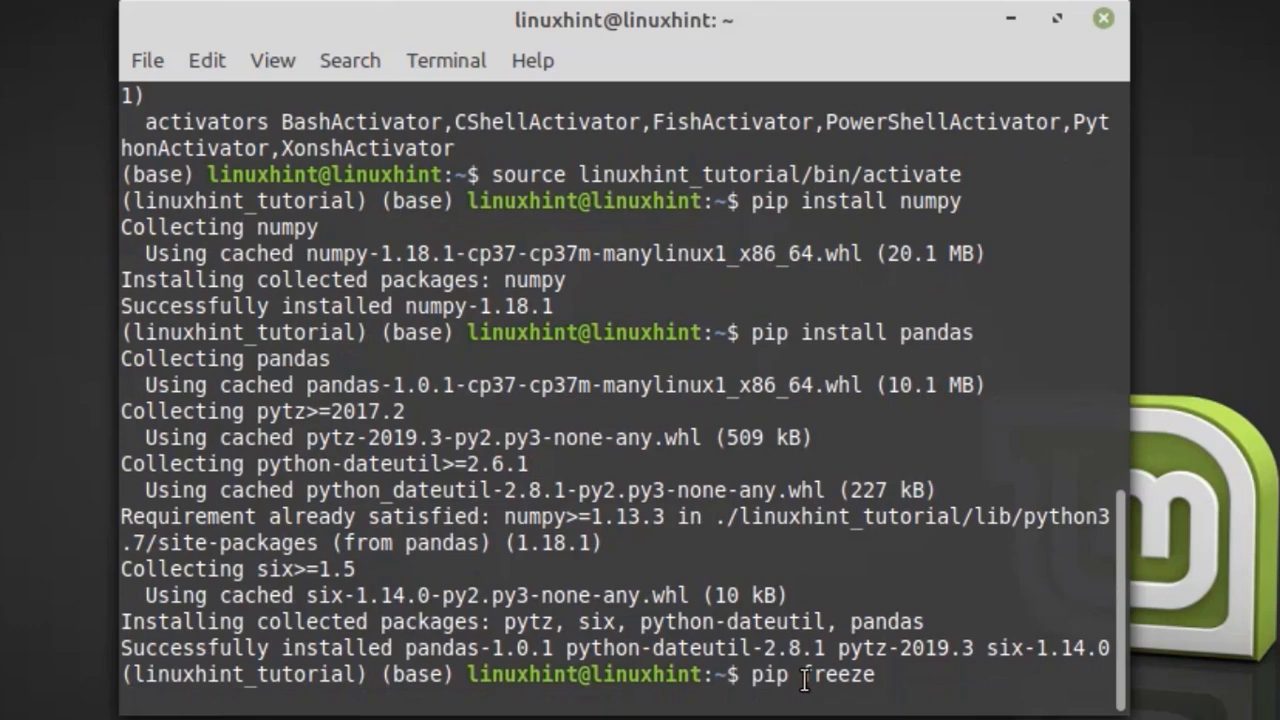
key("Return")
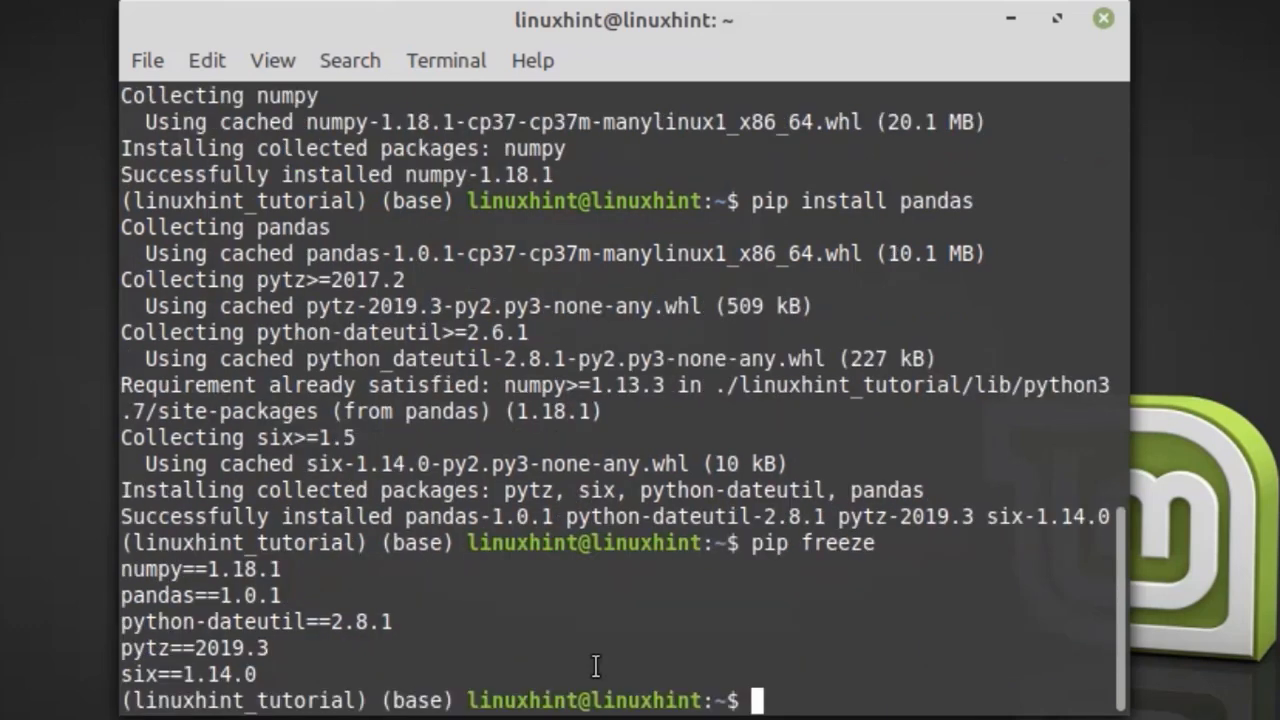
mouse_move(405, 583)
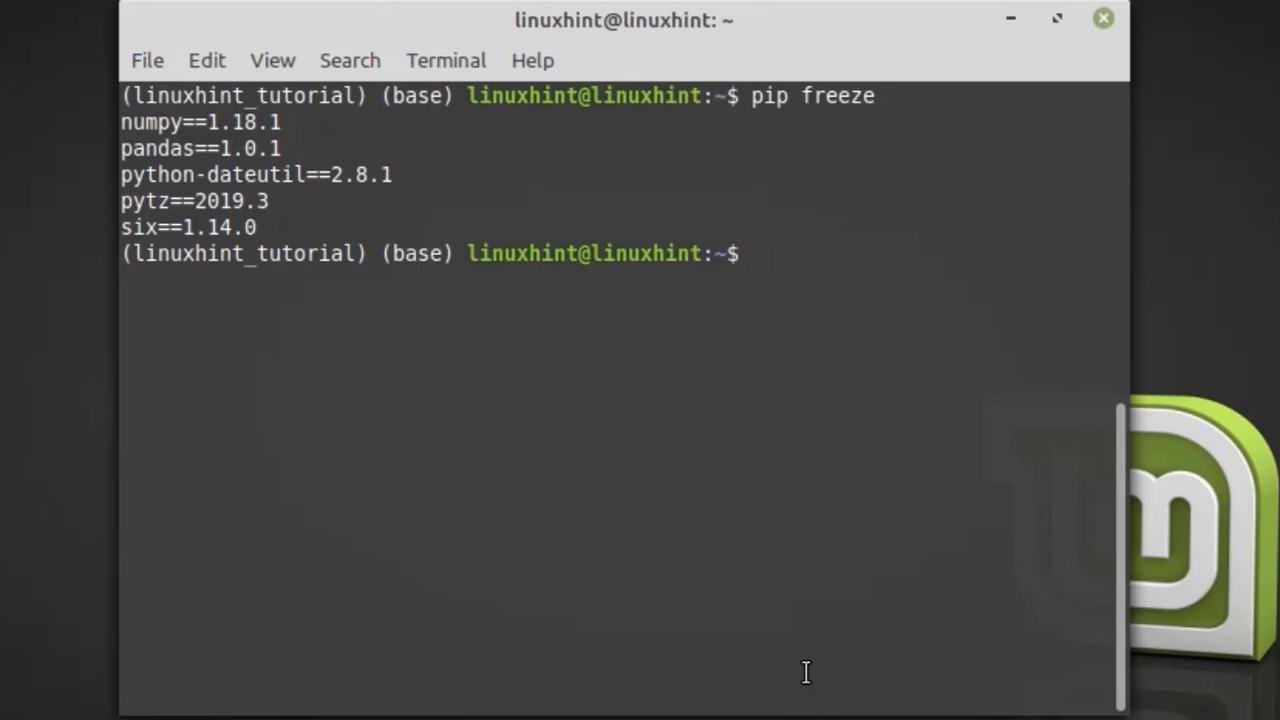
Run deactivate so the prompt no longer shows linuxhint_tutorial.
type("deac")
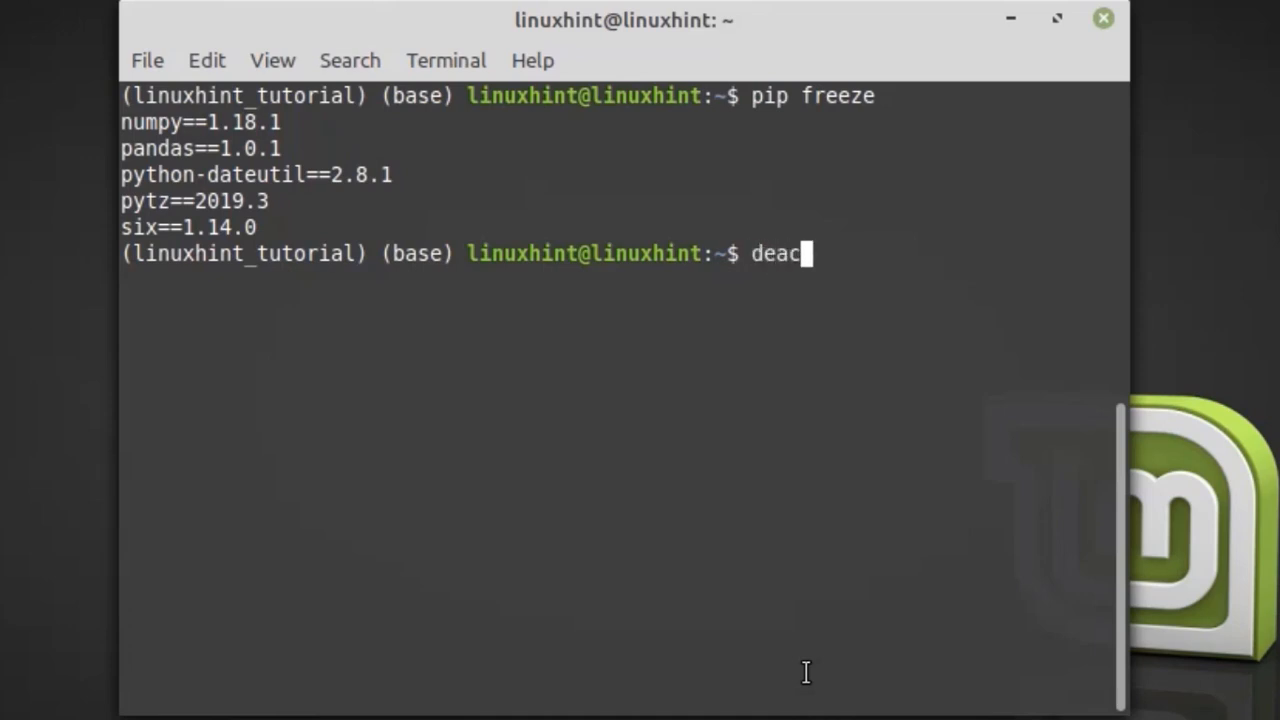
type("tiva")
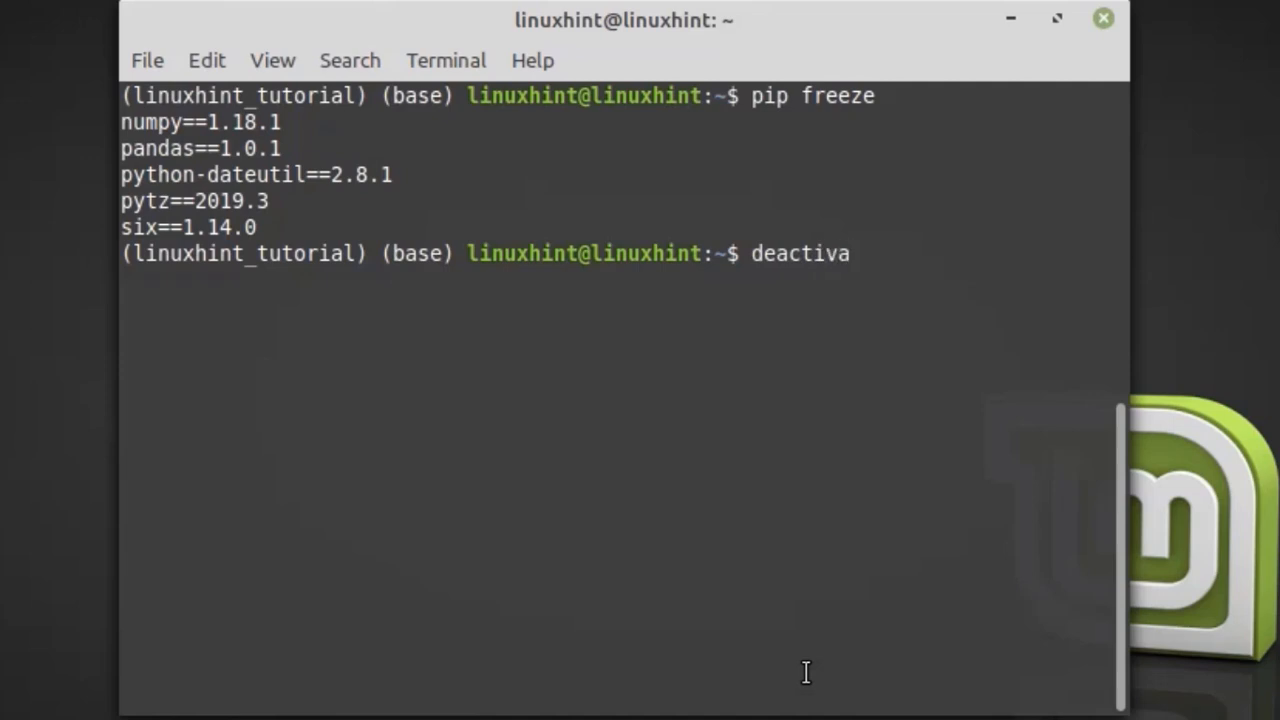
key("Return")
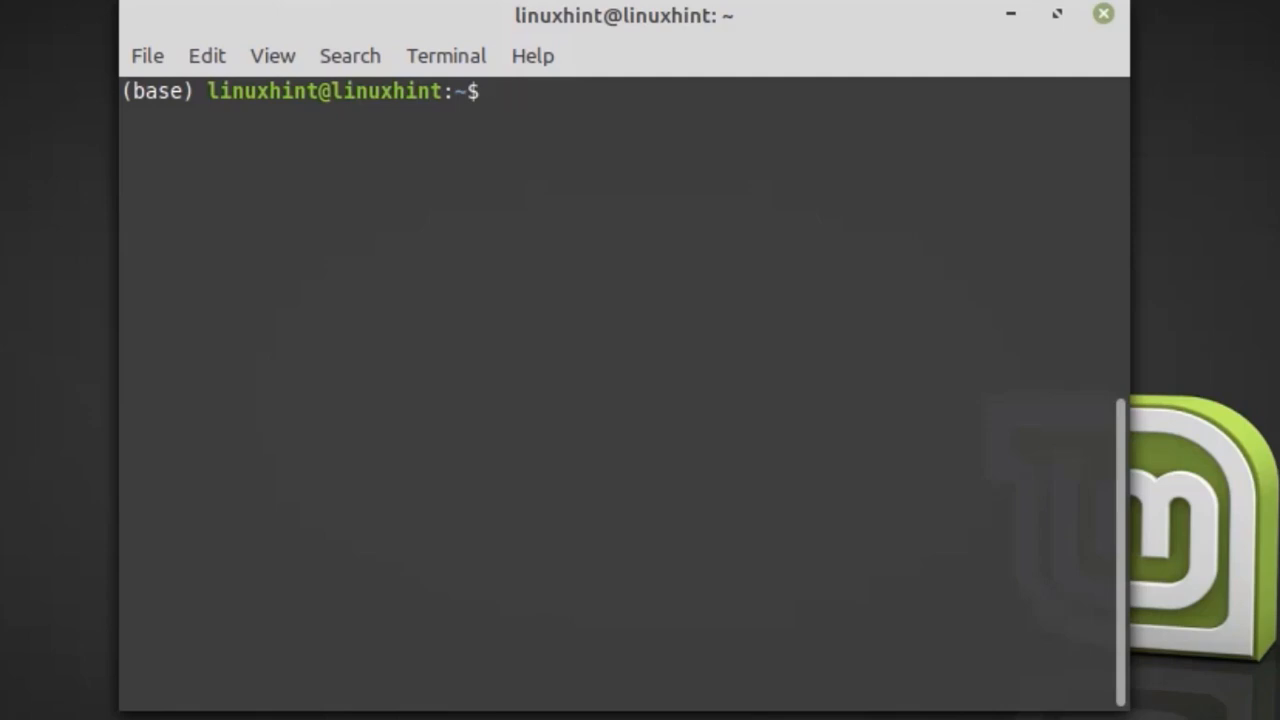
Remove the linuxhint_tutorial folder with rm -r and confirm its absence with ls.
type("rm -r li")
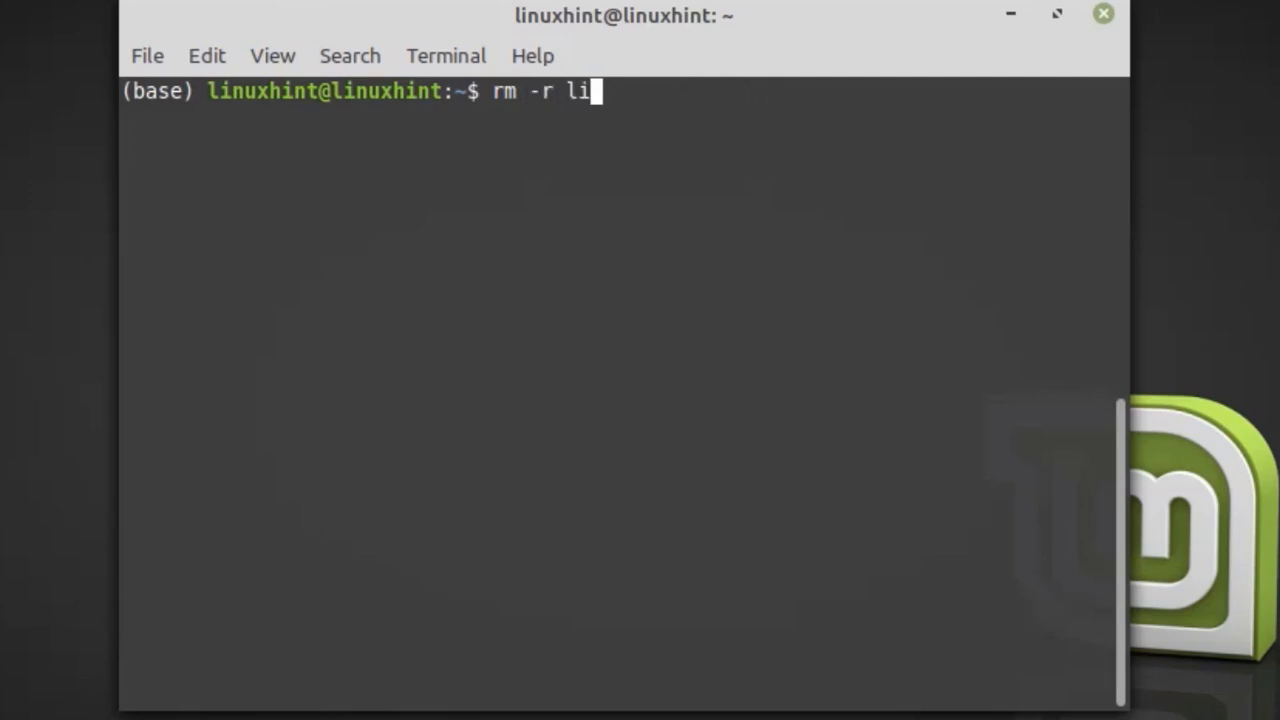
type("nuxhint_")
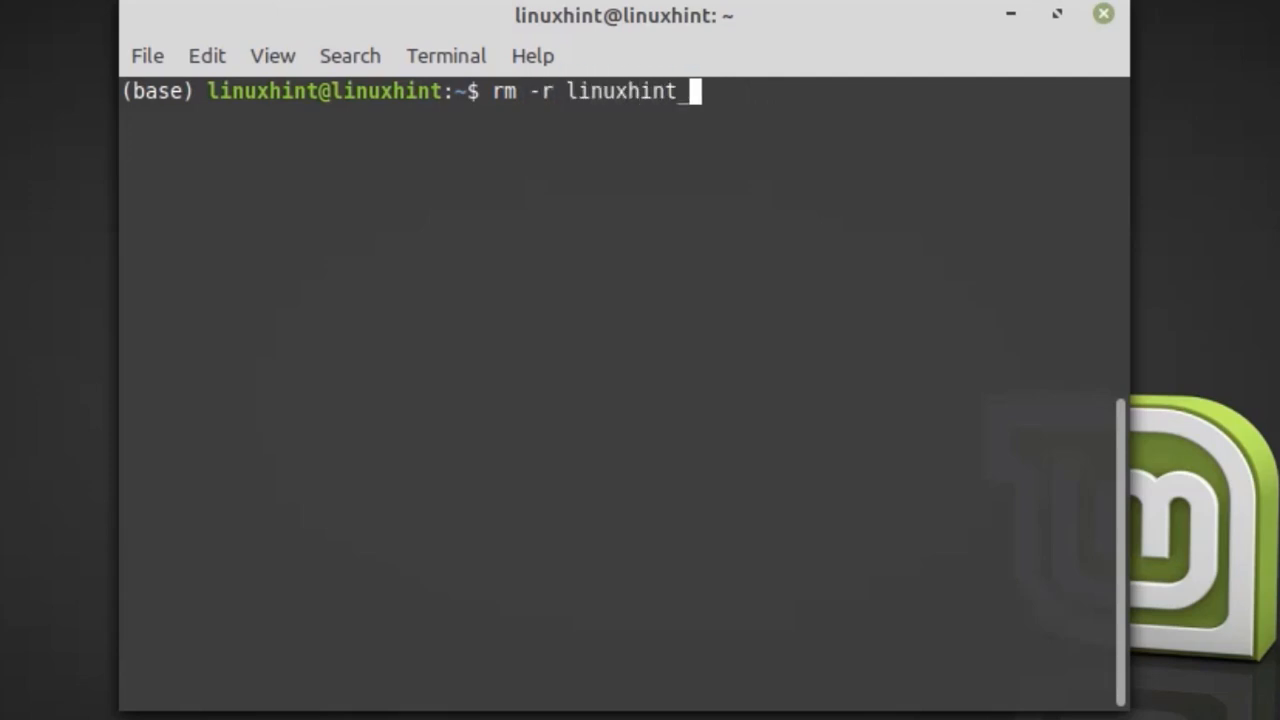
type("tutorial")
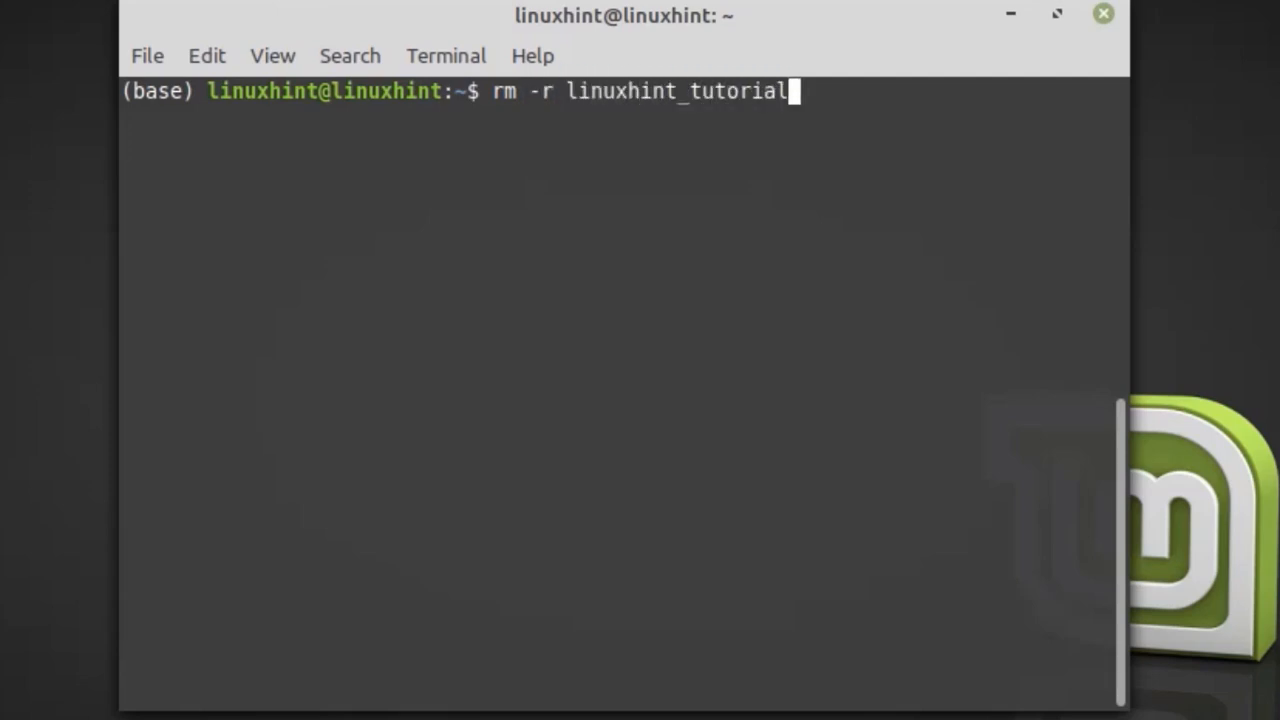
key("Return")
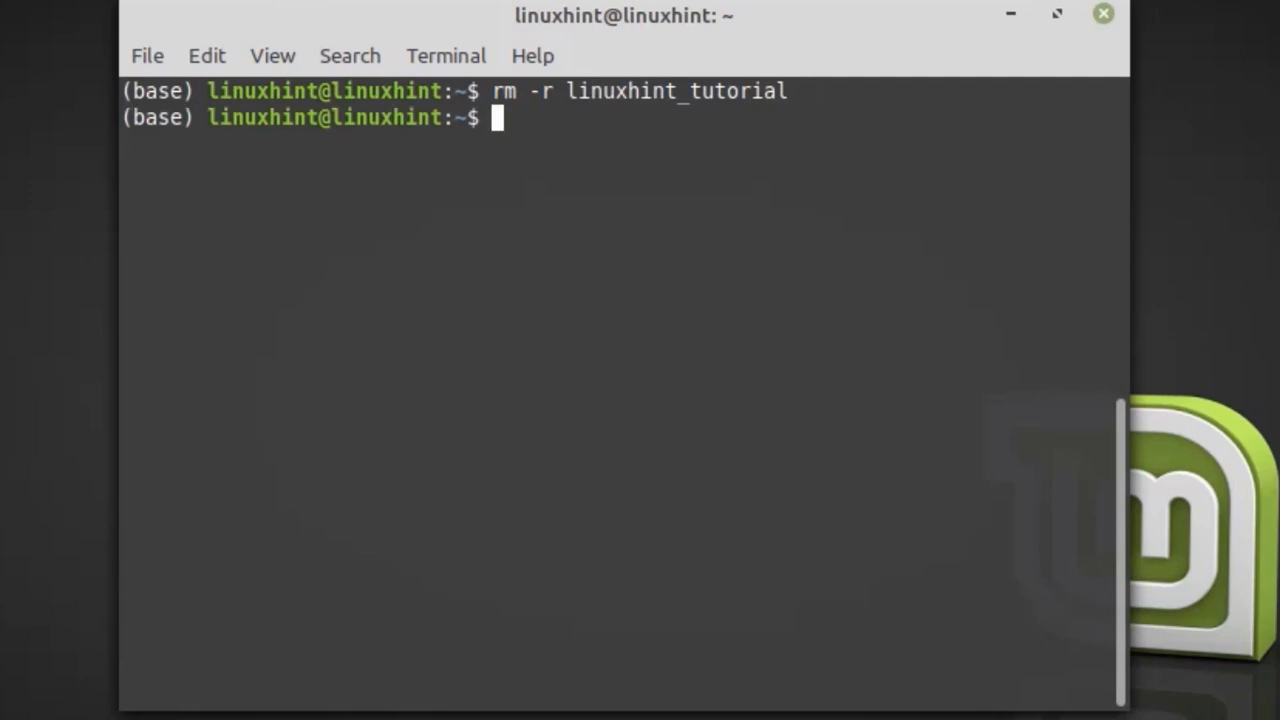
type("ls")
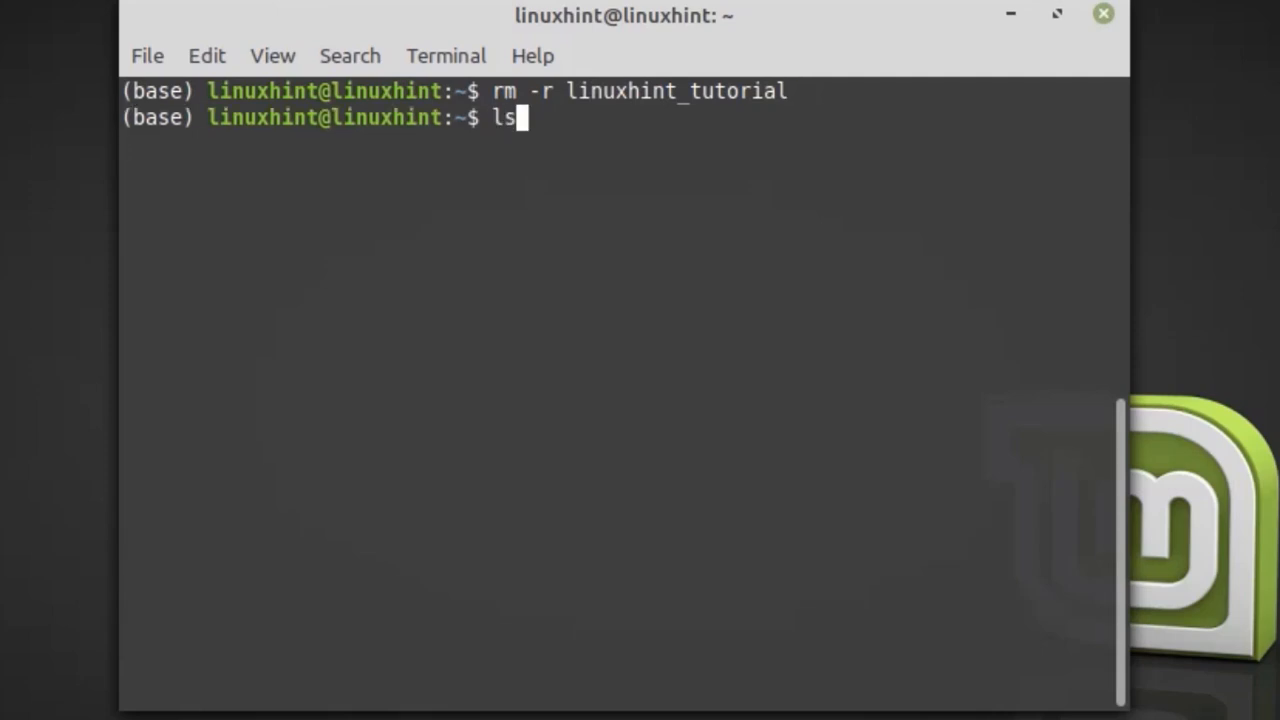
key("Return")
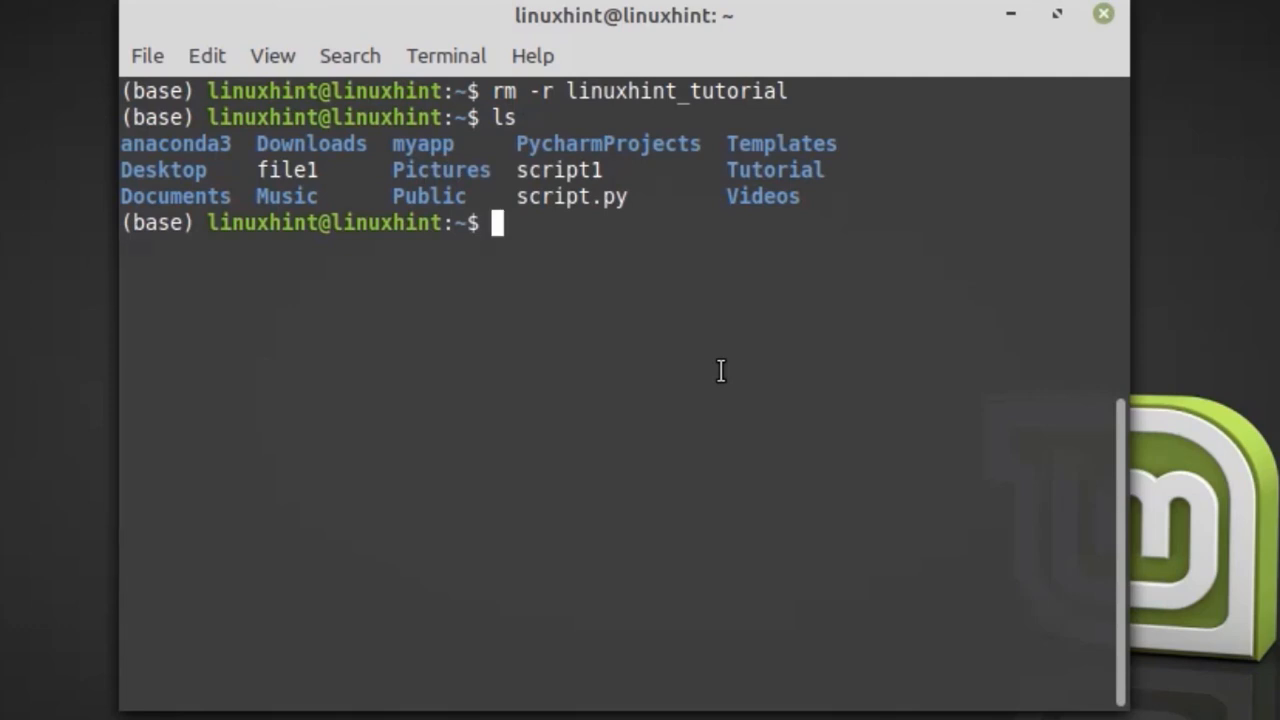